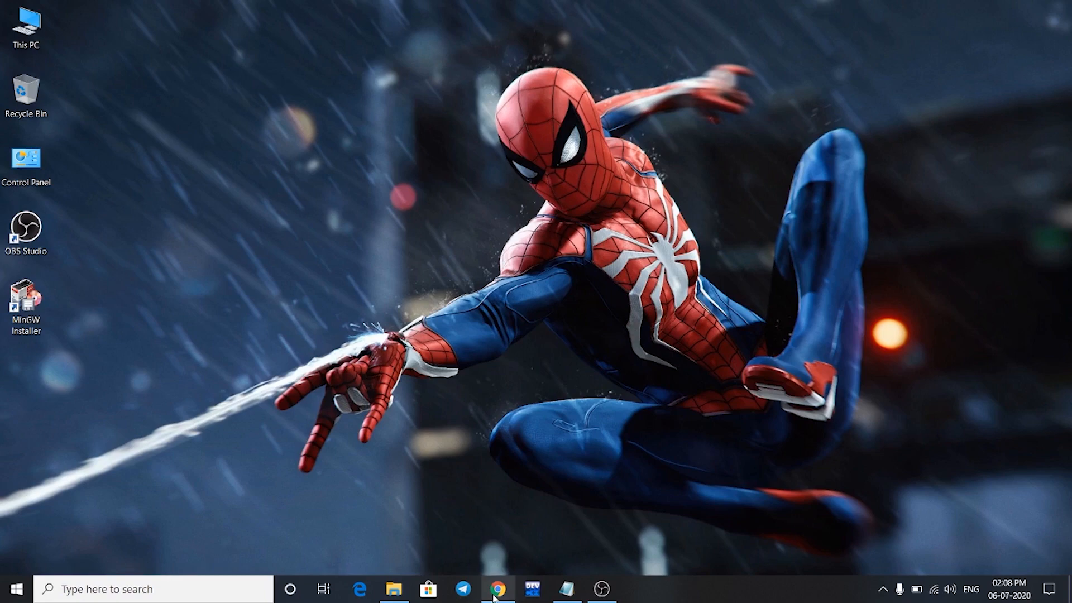
# Step: Open Chrome and download the Sublime Text installer for Windows from sublimetext.com
pyautogui.click(497, 589)
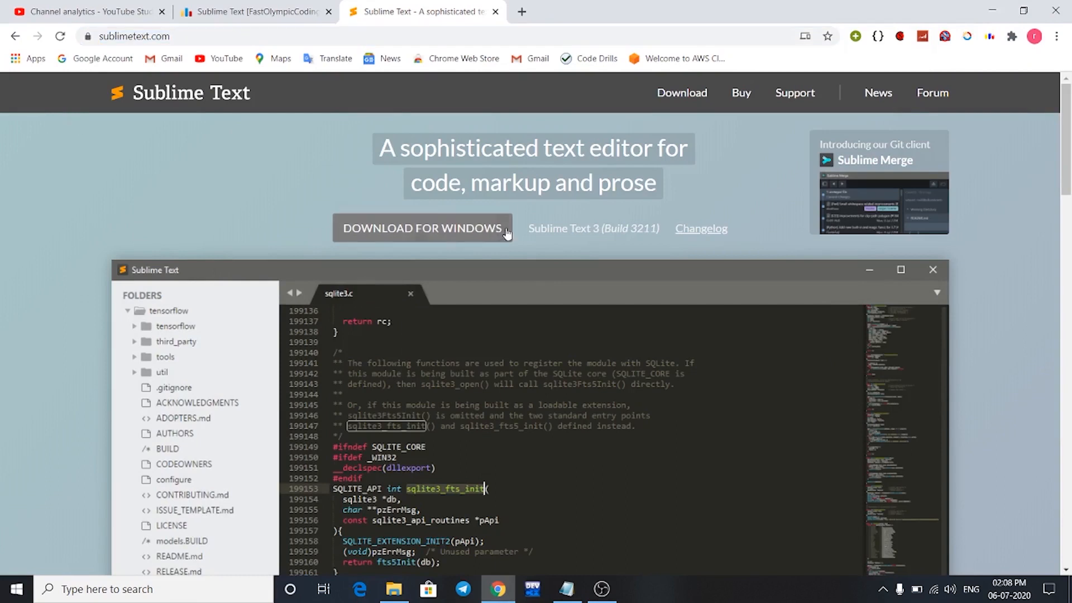
pyautogui.click(422, 228)
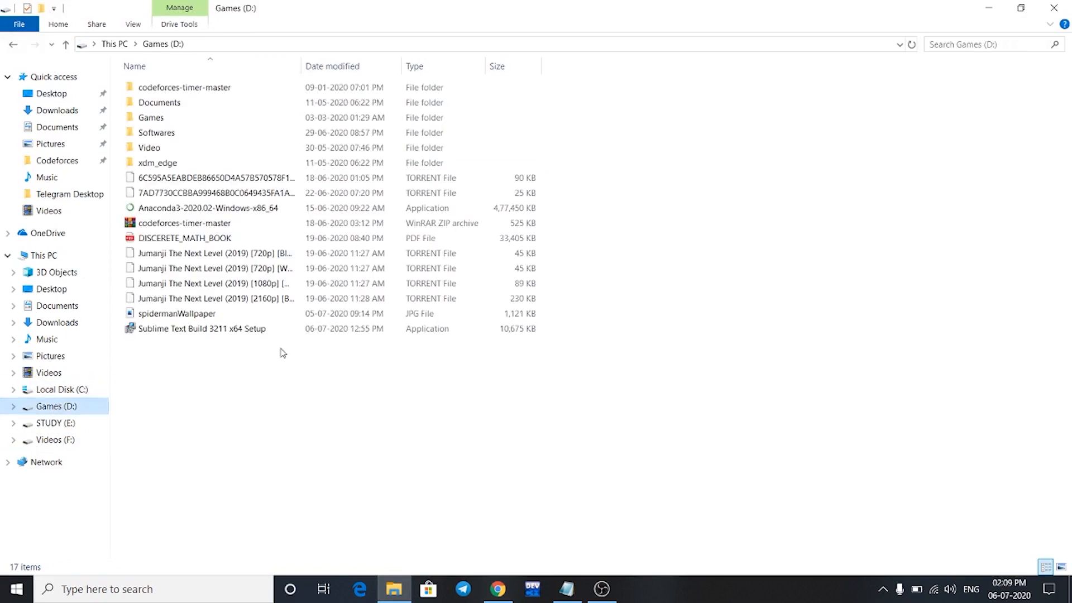
# Step: Run the Sublime Text Build 3211 x64 setup with default options into Program Files
pyautogui.click(201, 329)
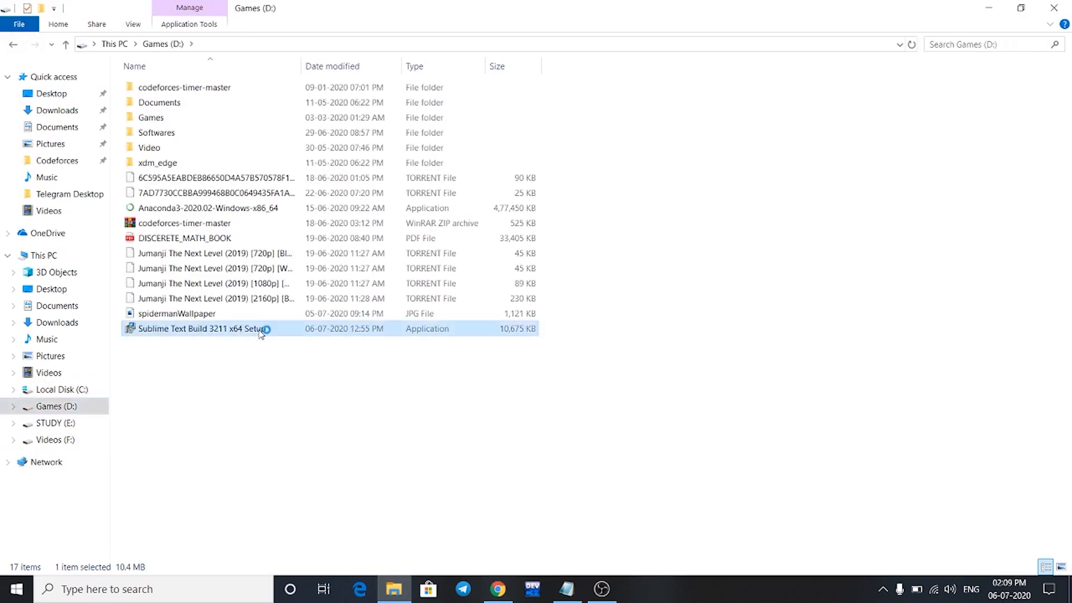
pyautogui.doubleClick(202, 329)
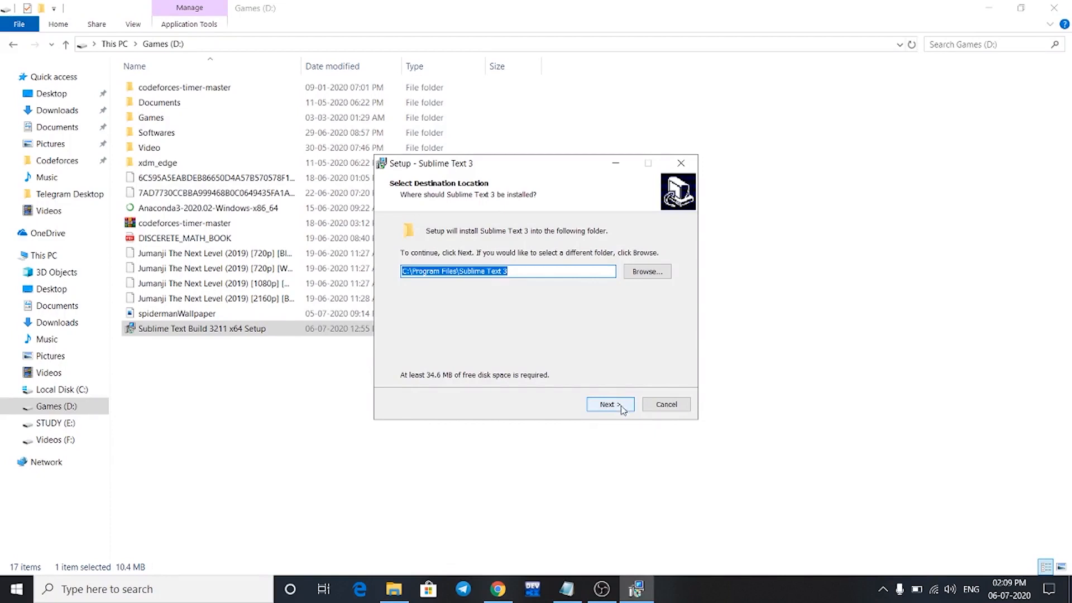
pyautogui.click(608, 404)
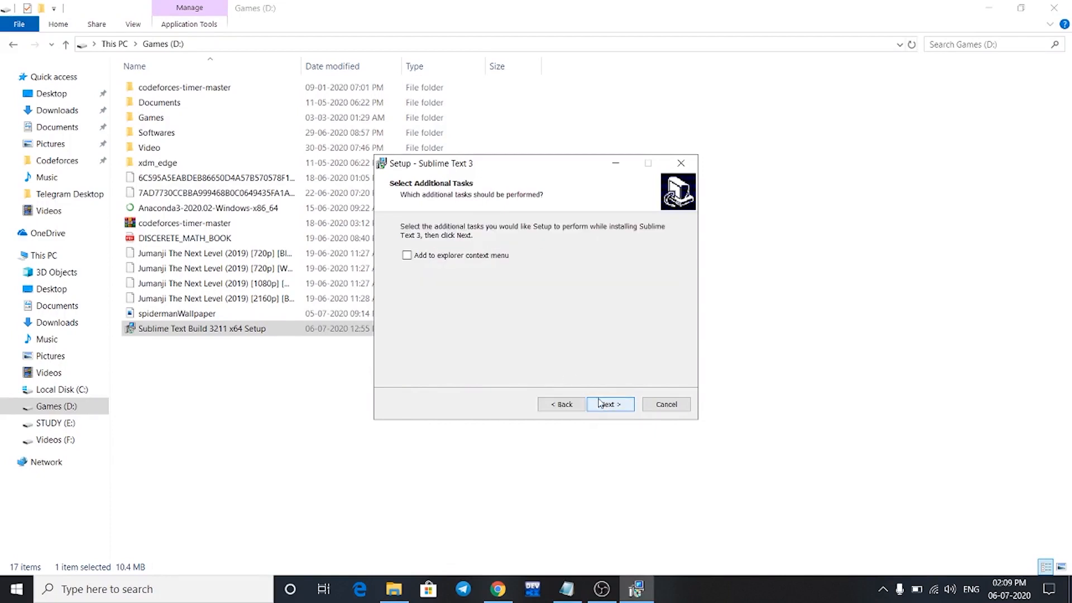
pyautogui.click(608, 404)
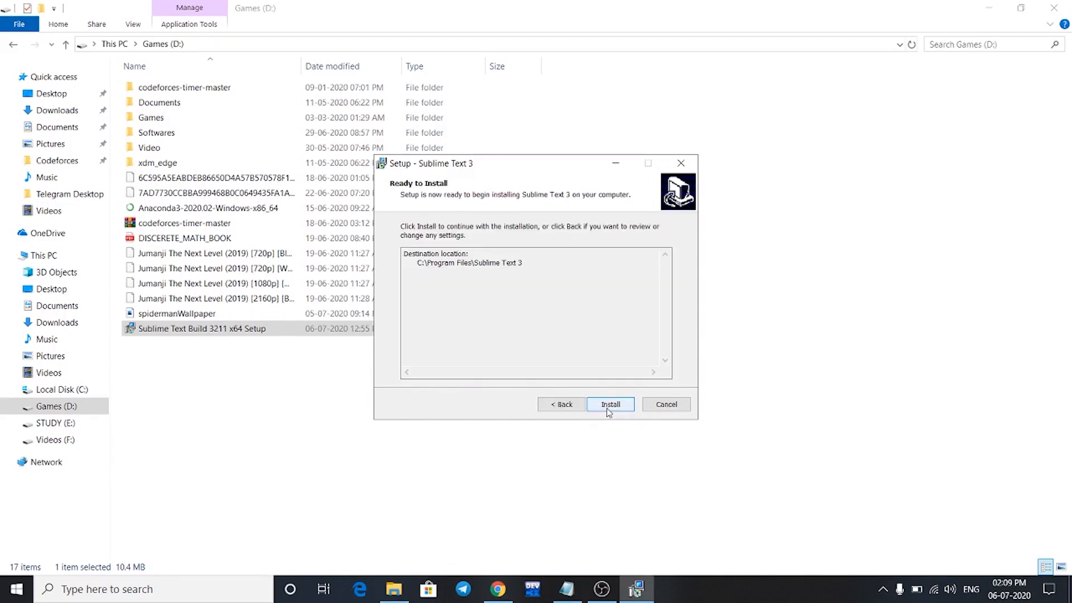
pyautogui.click(609, 404)
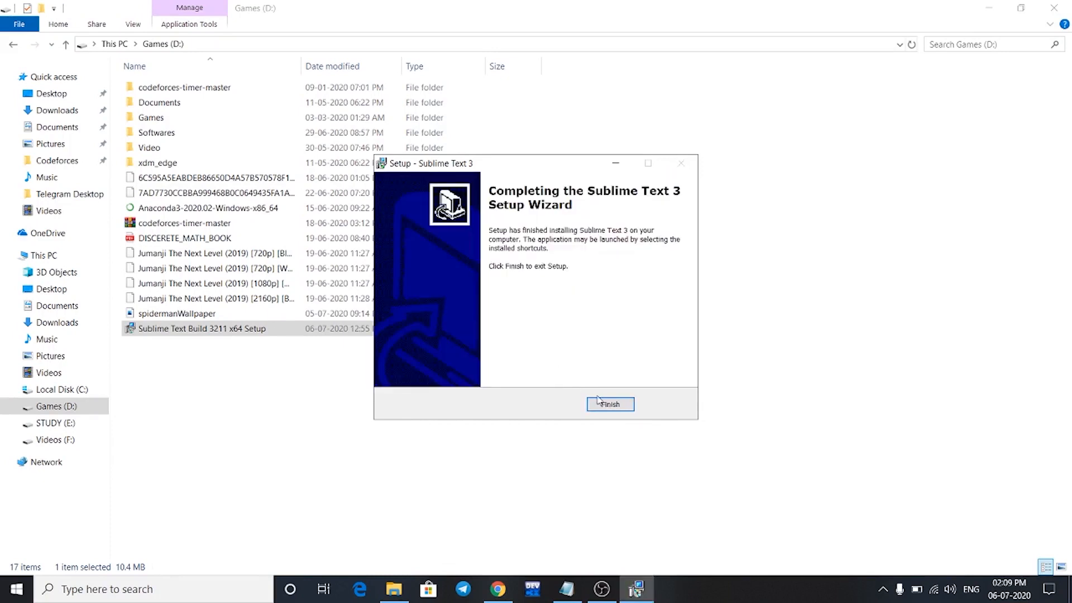
pyautogui.click(609, 404)
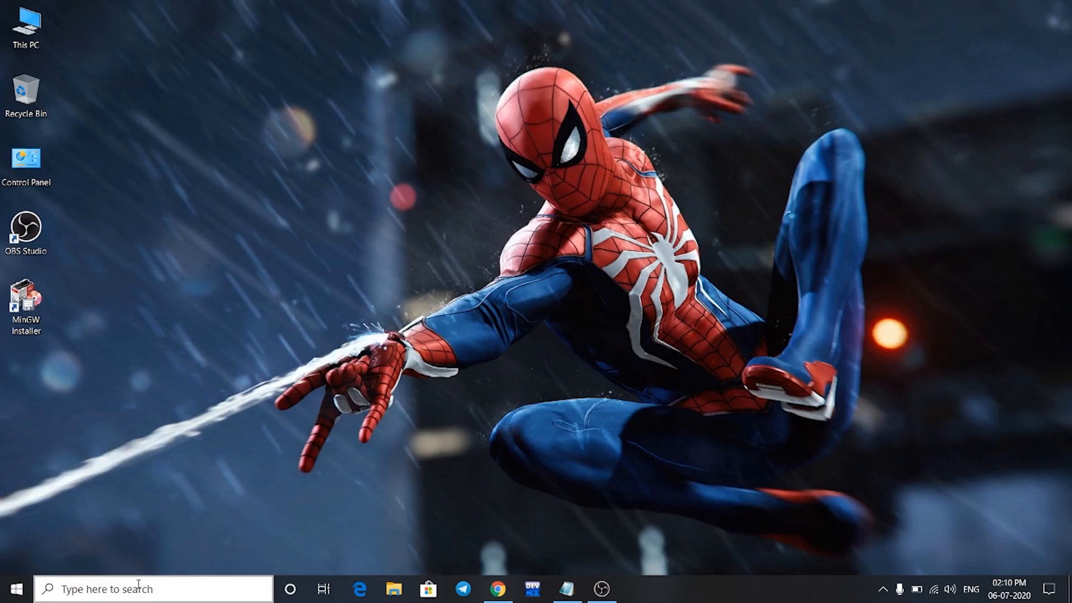
# Step: Launch Sublime Text 3 from the taskbar search and maximize its window
pyautogui.write('sublime Text 3')
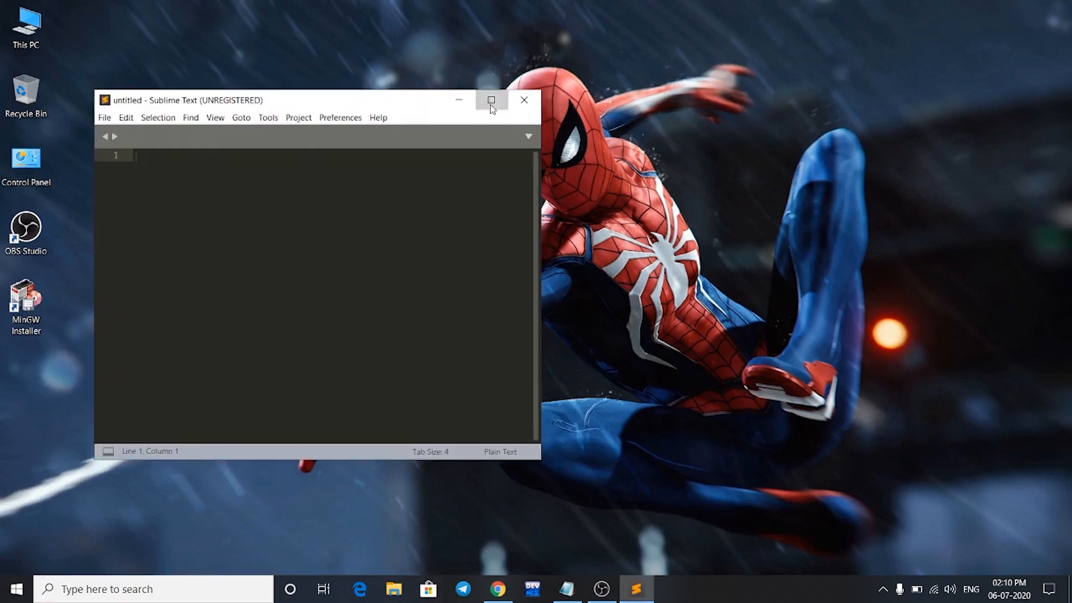
pyautogui.click(491, 100)
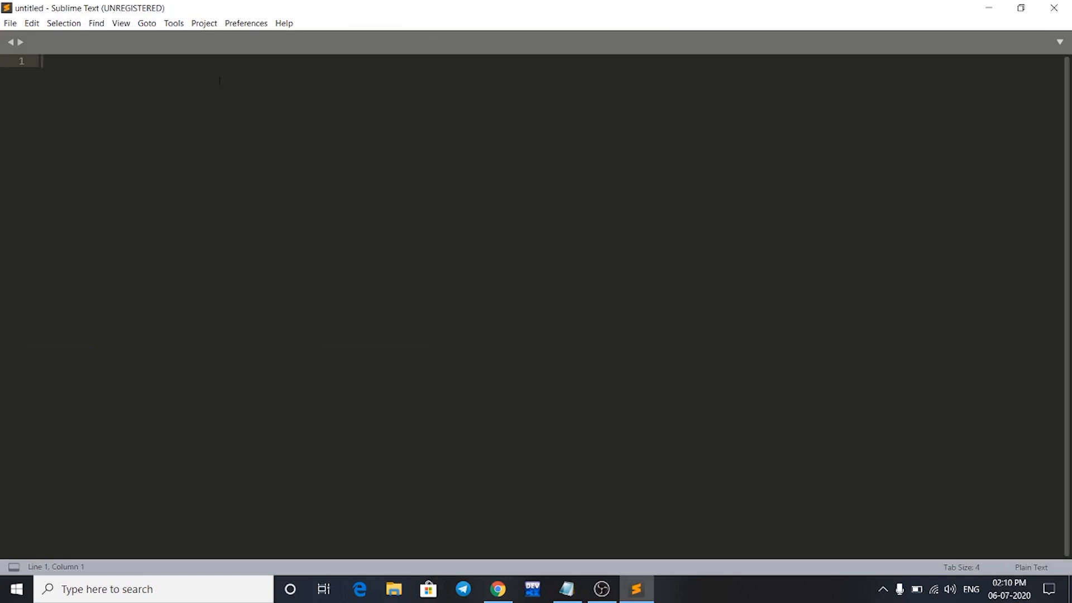
# Step: Start a new build system from Tools > Build System and enter the g++ C++14 configuration
pyautogui.click(174, 23)
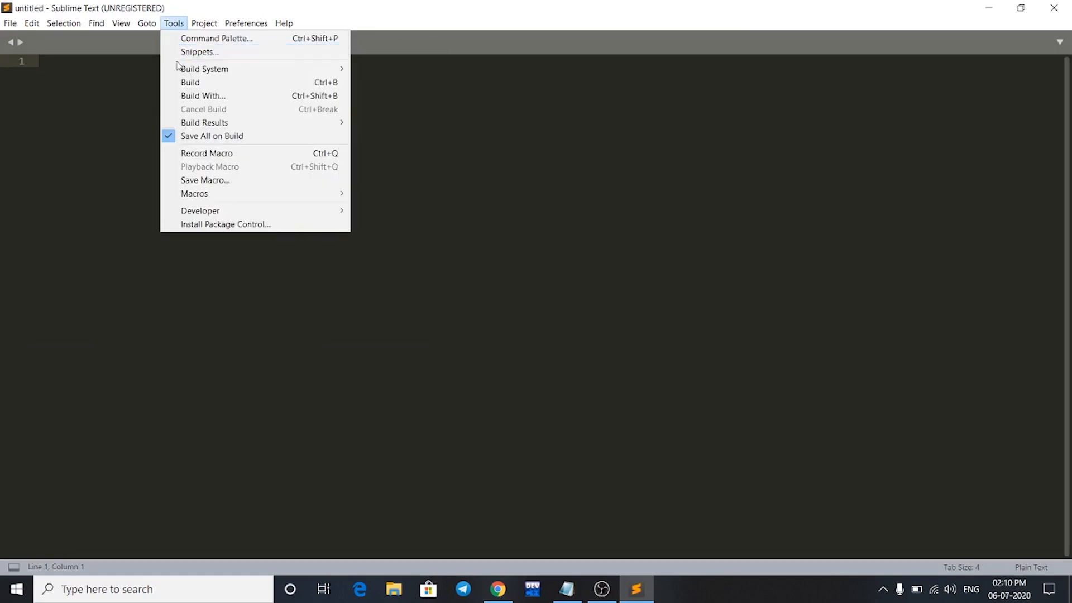
pyautogui.moveTo(203, 68)
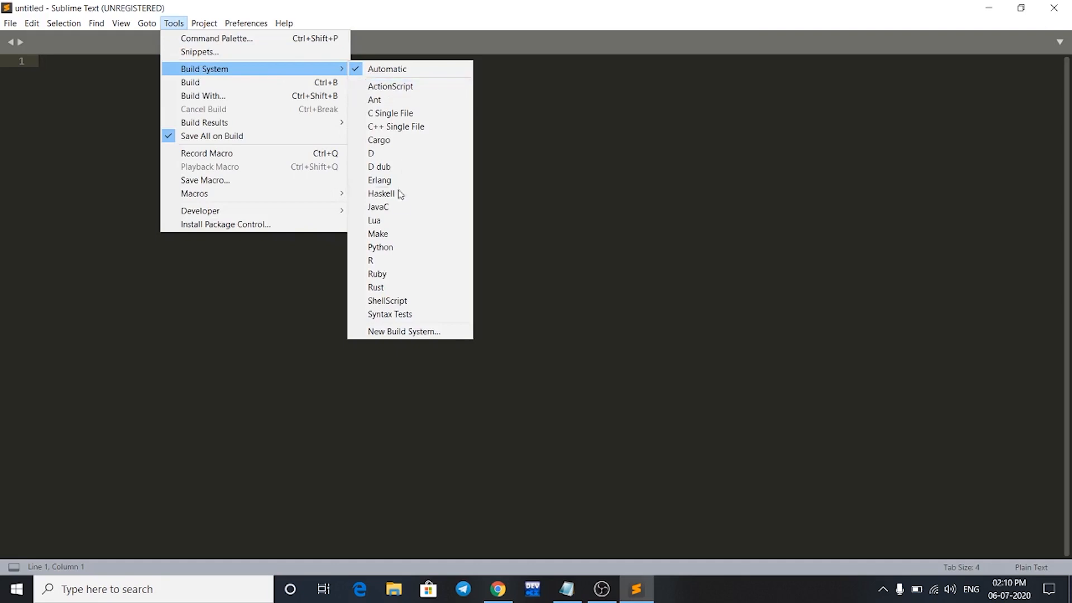
pyautogui.moveTo(403, 331)
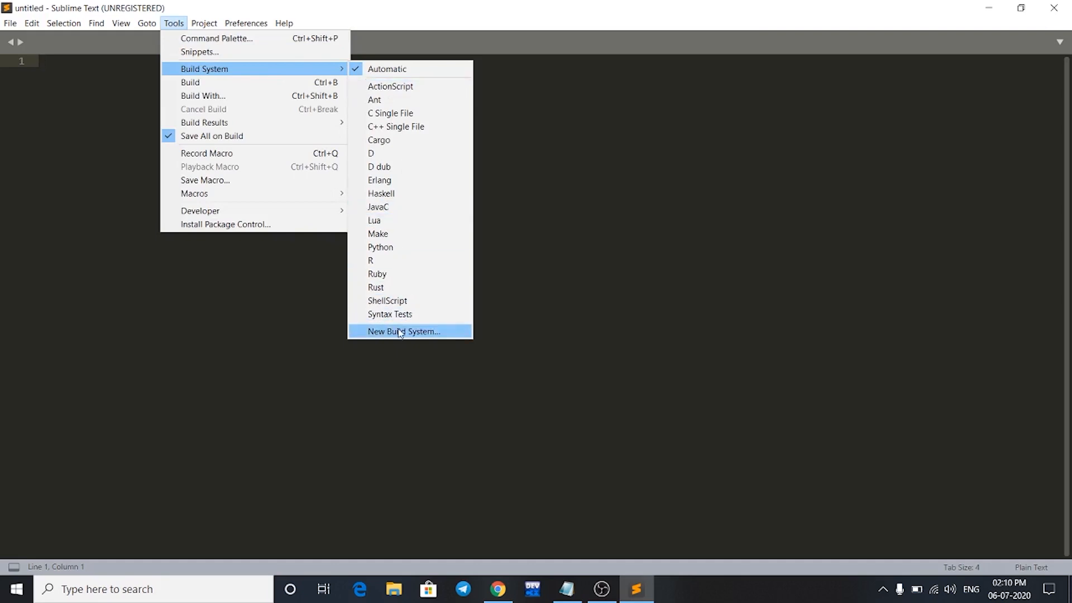
pyautogui.click(403, 331)
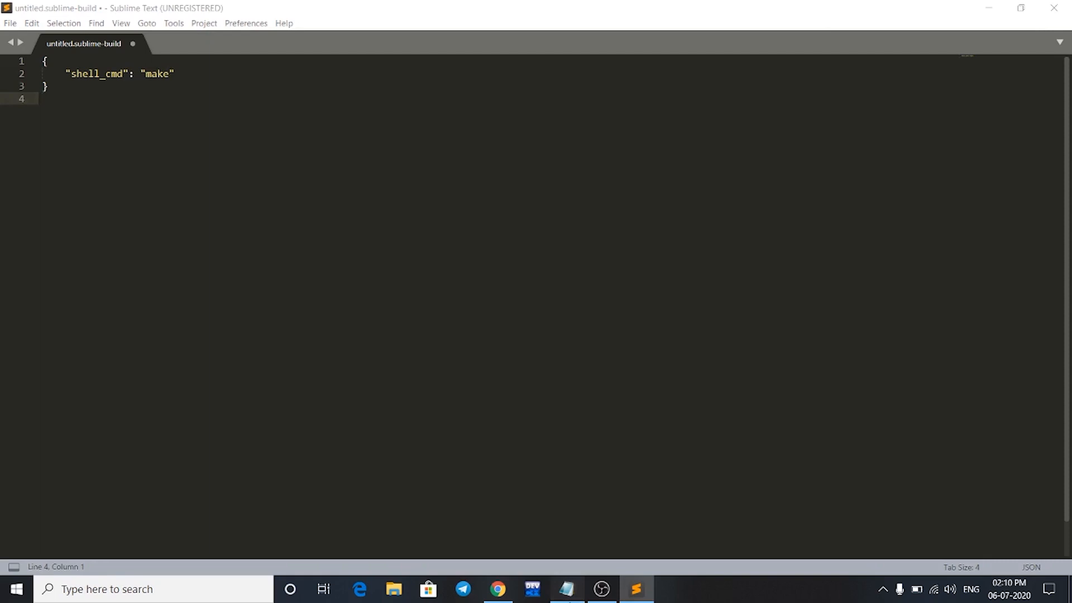
pyautogui.click(565, 588)
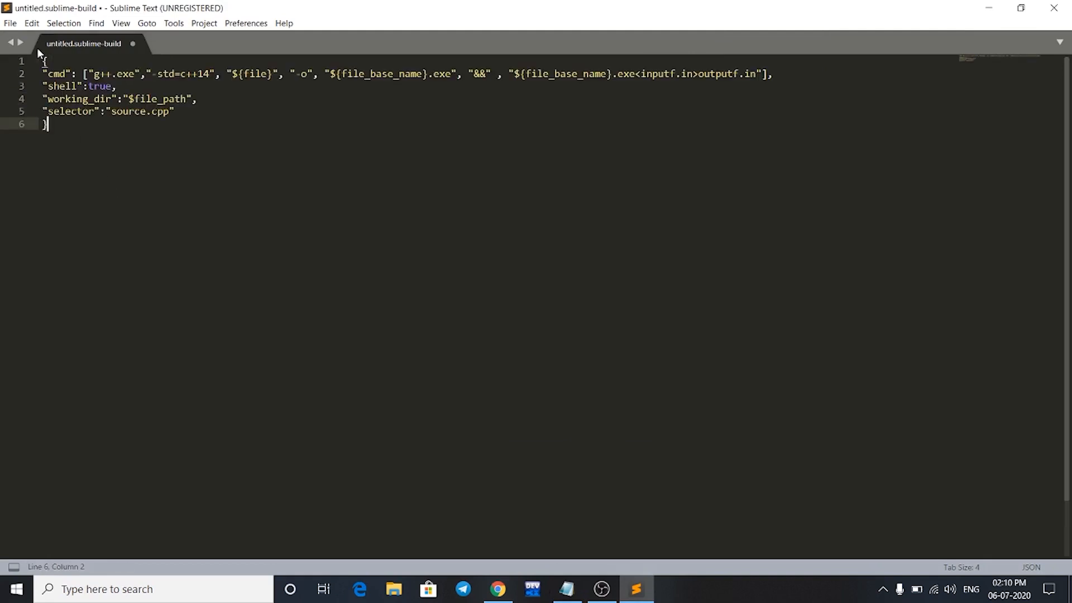
# Step: Save the build file as competitiveProgramming.sublime-build in Packages\User
pyautogui.press('ctrl+s')
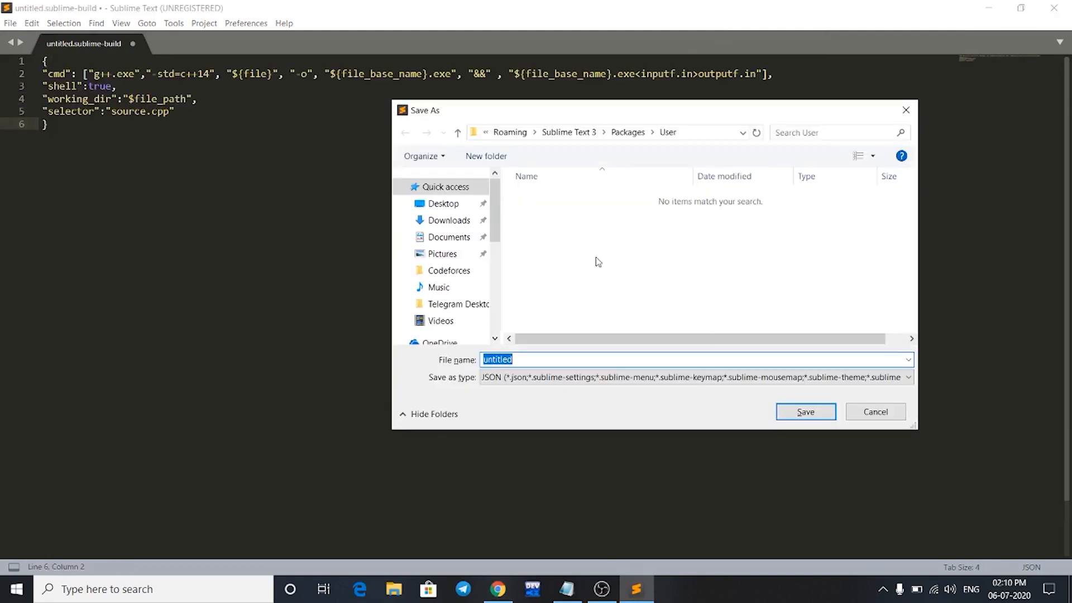
pyautogui.write('compe')
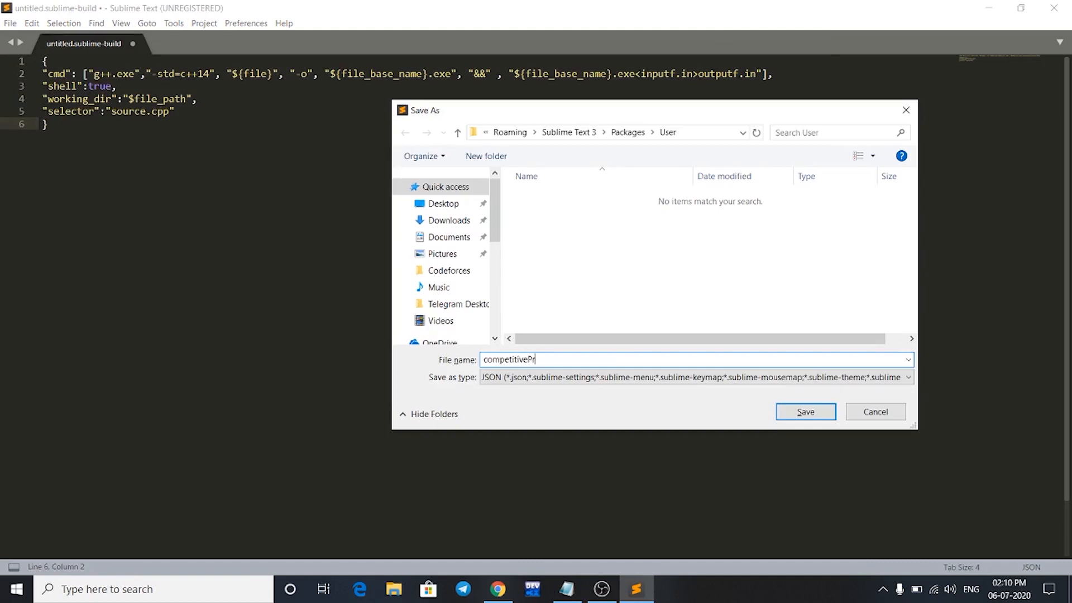
pyautogui.write('ogramming')
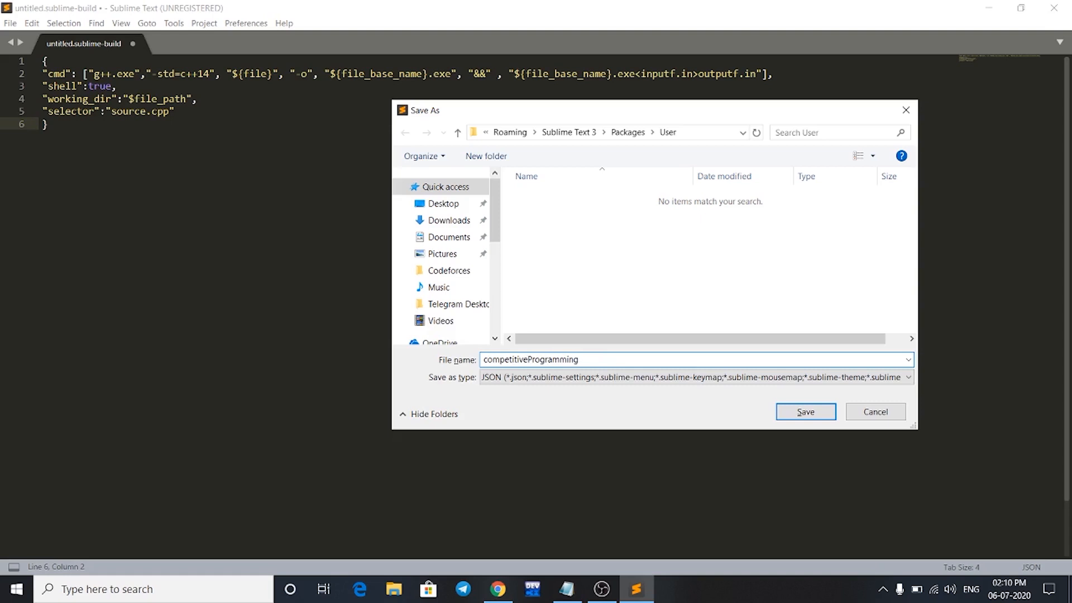
pyautogui.write('.')
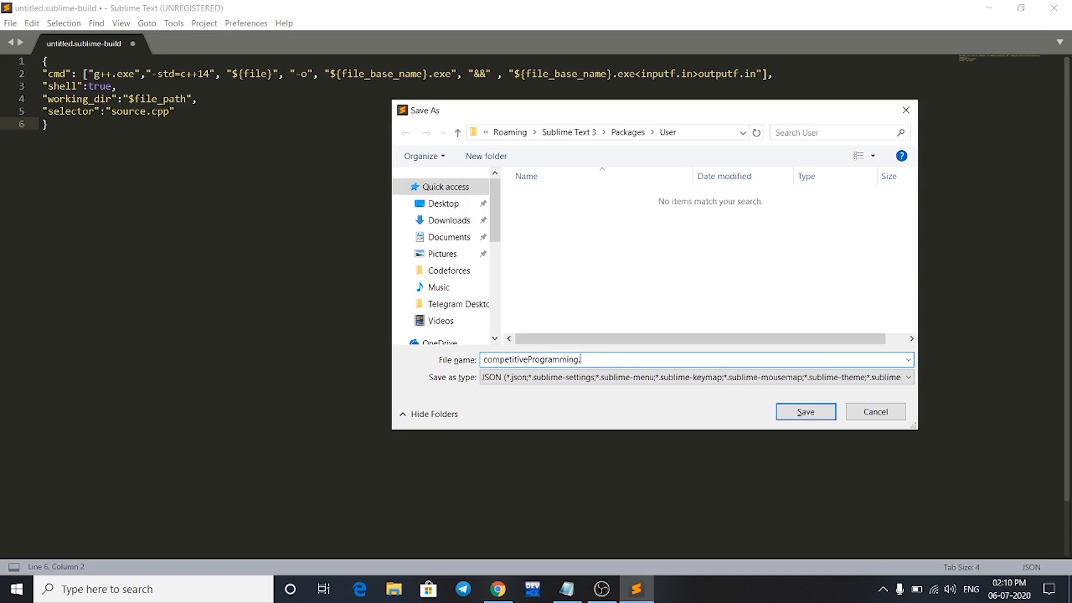
pyautogui.write('sublime-build')
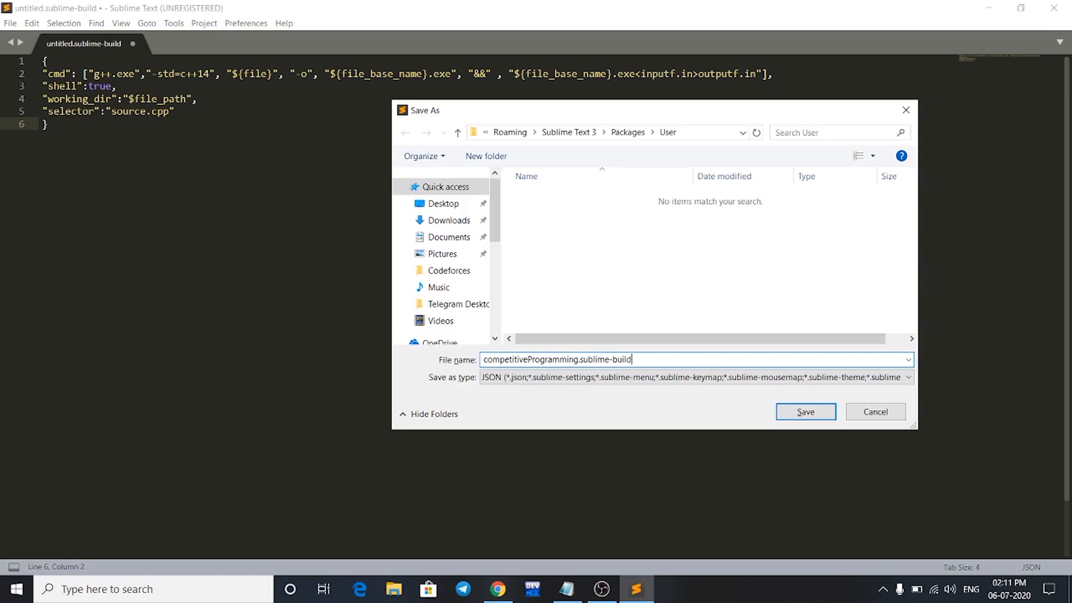
pyautogui.click(804, 411)
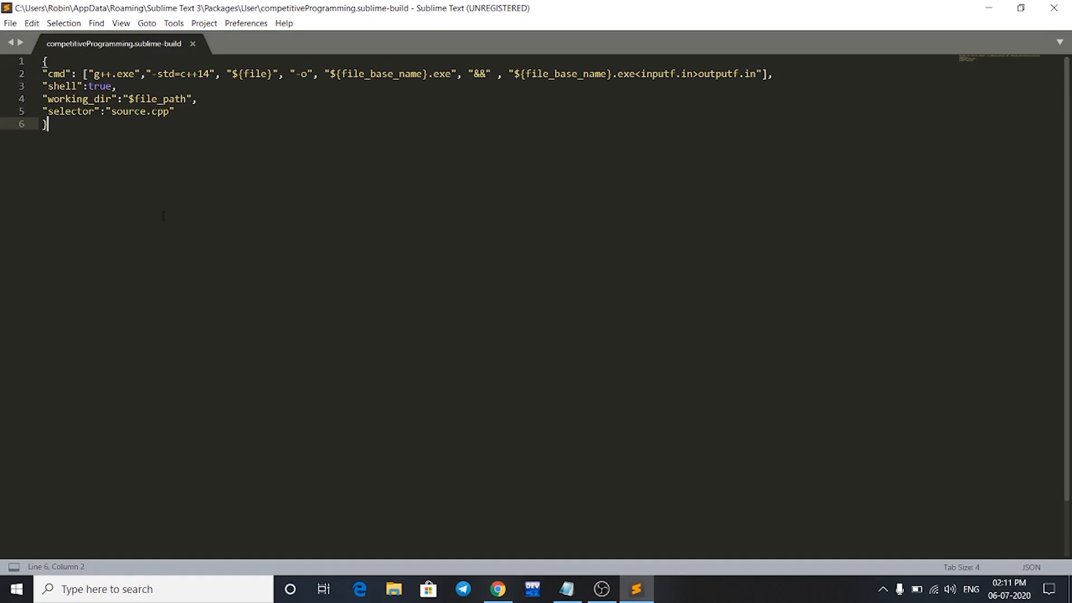
pyautogui.moveTo(199, 57)
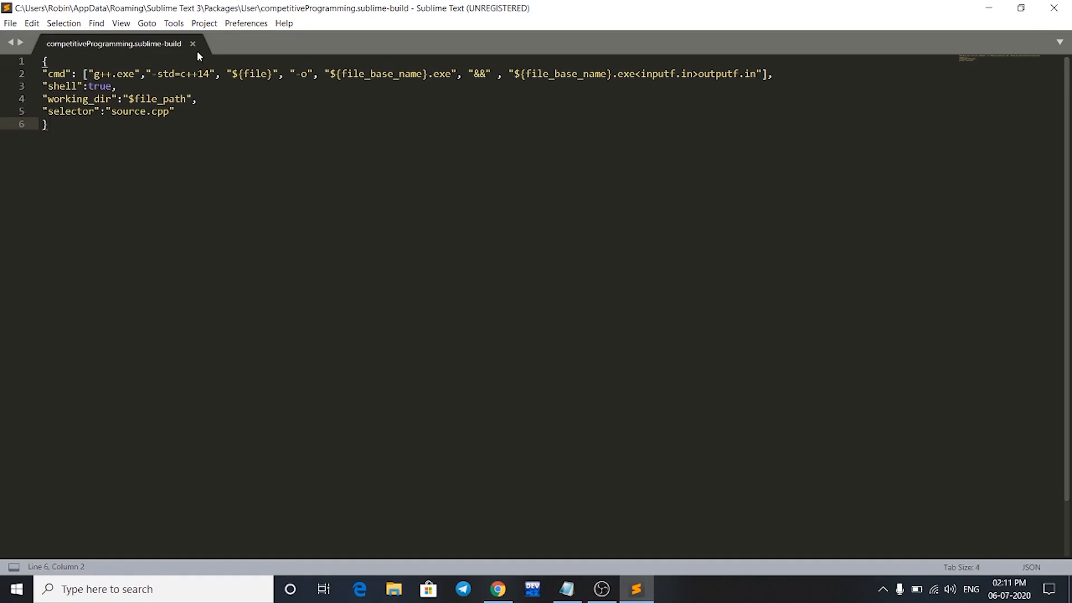
# Step: Close the build file and set the layout to Columns: 3 with Max Columns: 2
pyautogui.click(192, 43)
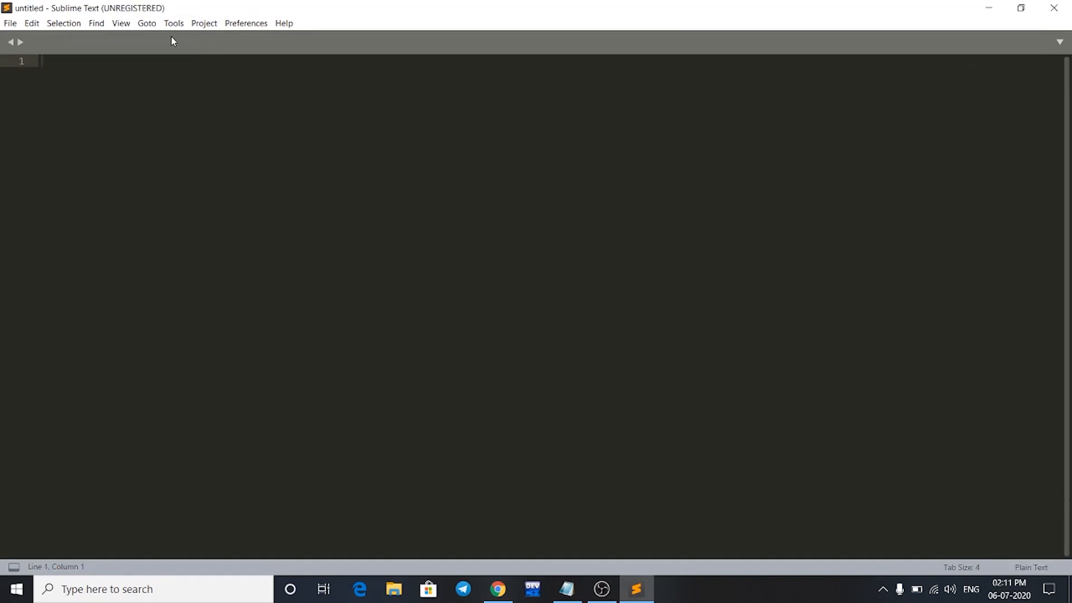
pyautogui.click(174, 22)
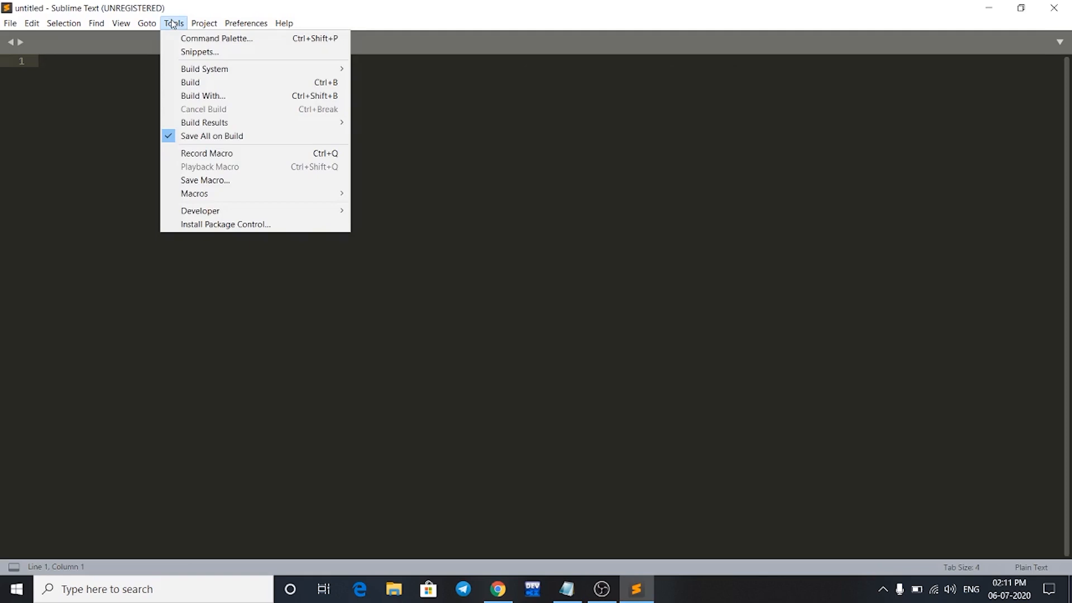
pyautogui.click(120, 23)
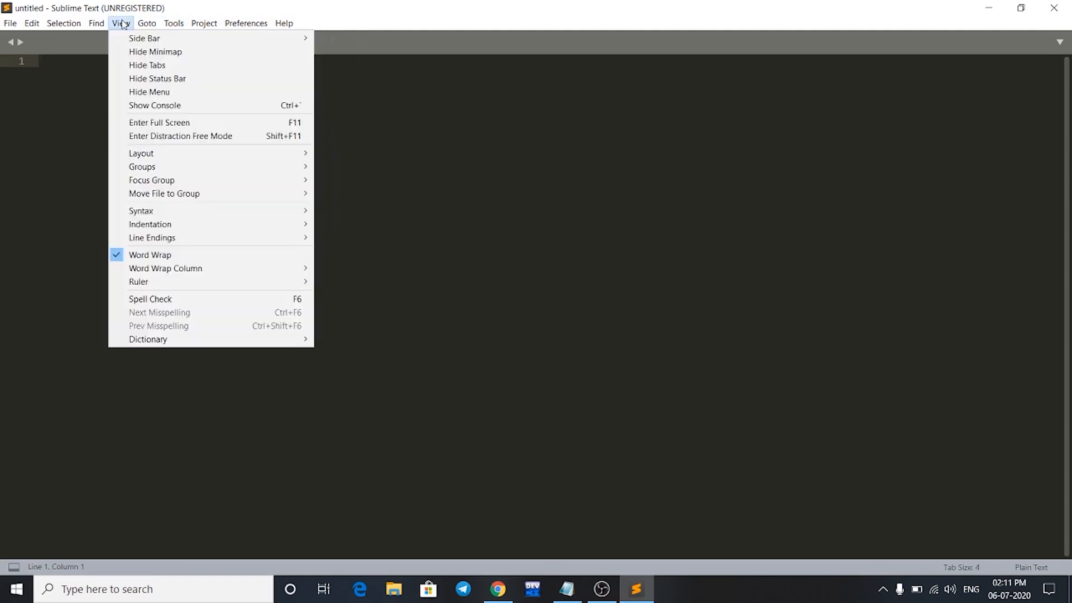
pyautogui.moveTo(141, 153)
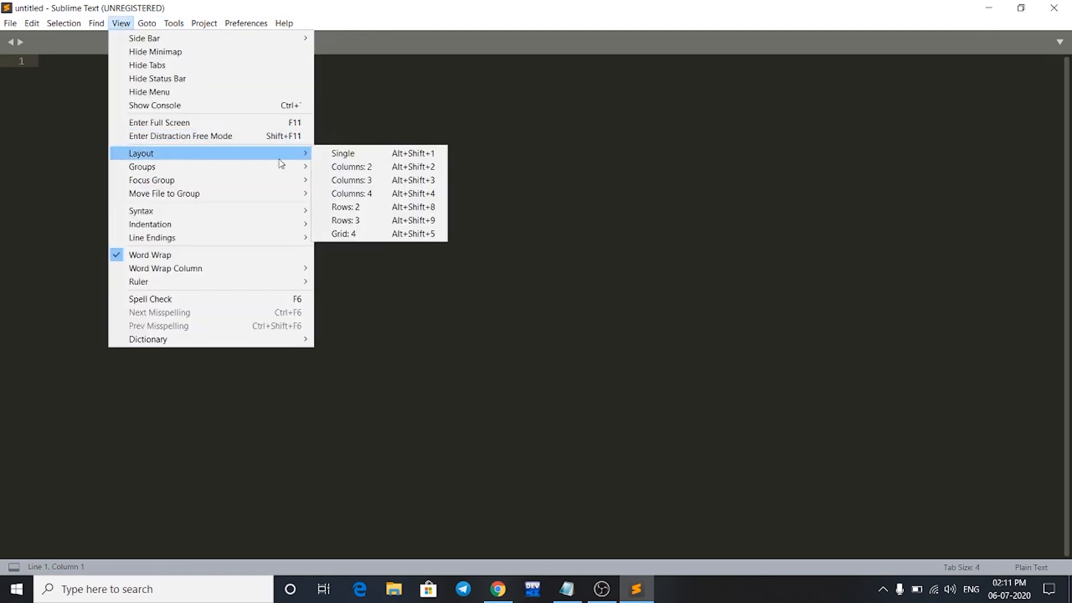
pyautogui.moveTo(372, 180)
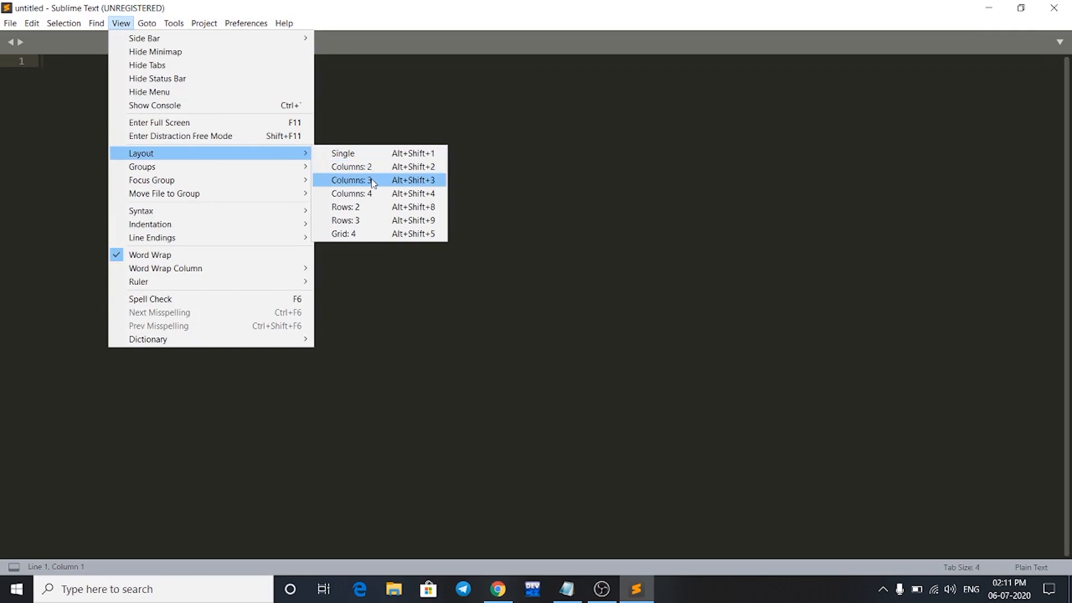
pyautogui.click(350, 179)
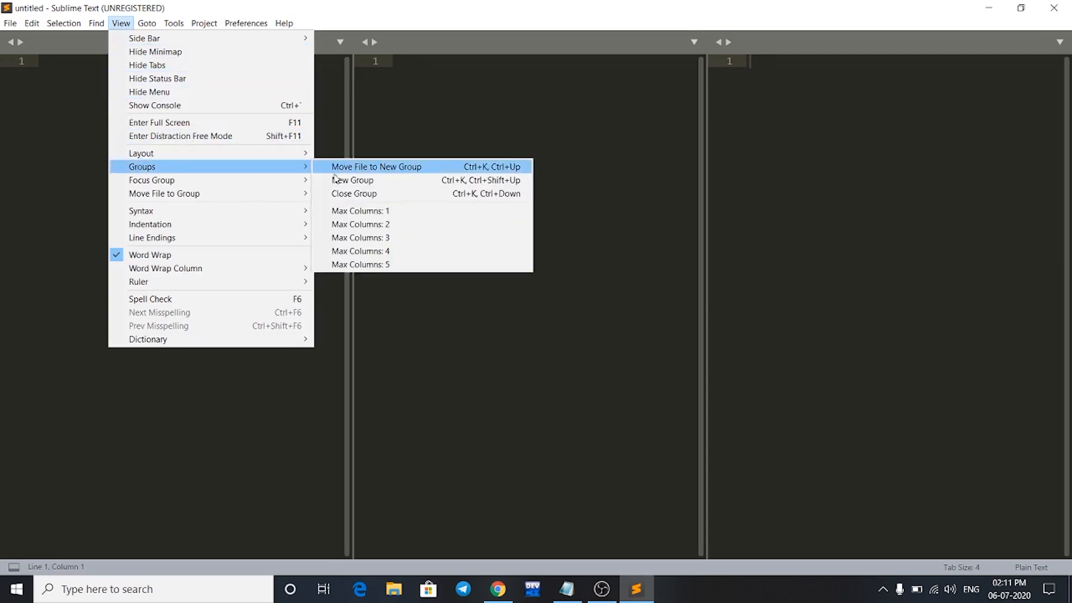
pyautogui.moveTo(360, 225)
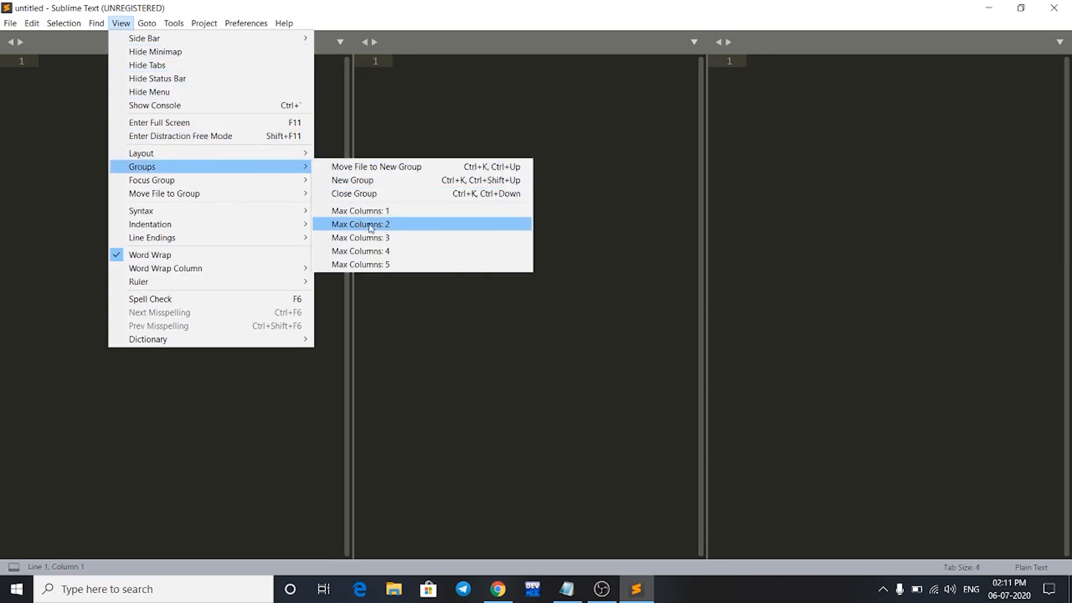
pyautogui.click(359, 225)
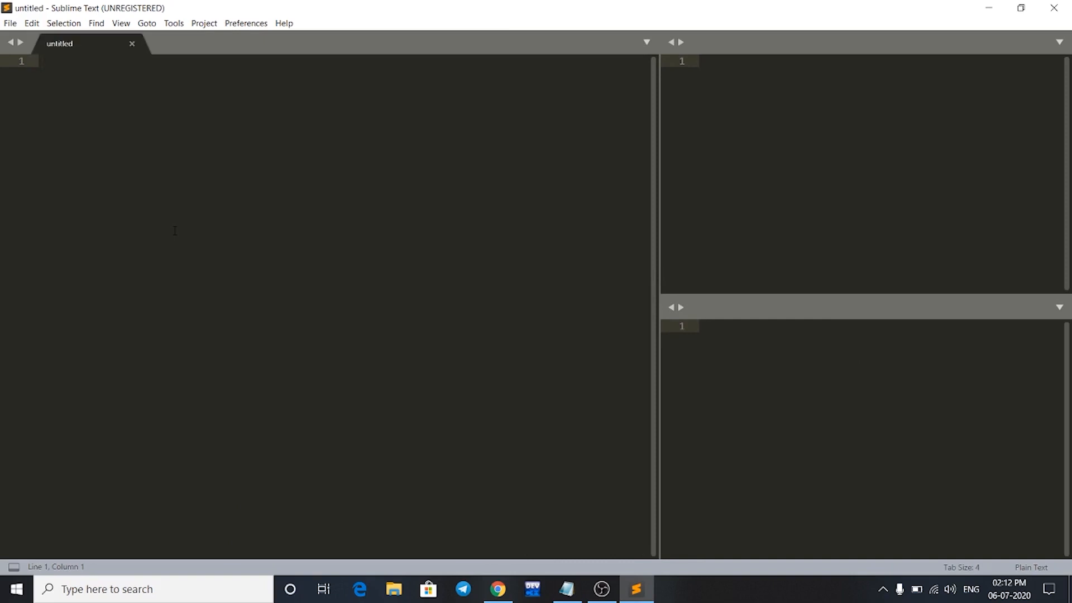
# Step: Create a new file and save it as temp.cpp in the Codeforces folder on E:
pyautogui.press('ctrl+n')
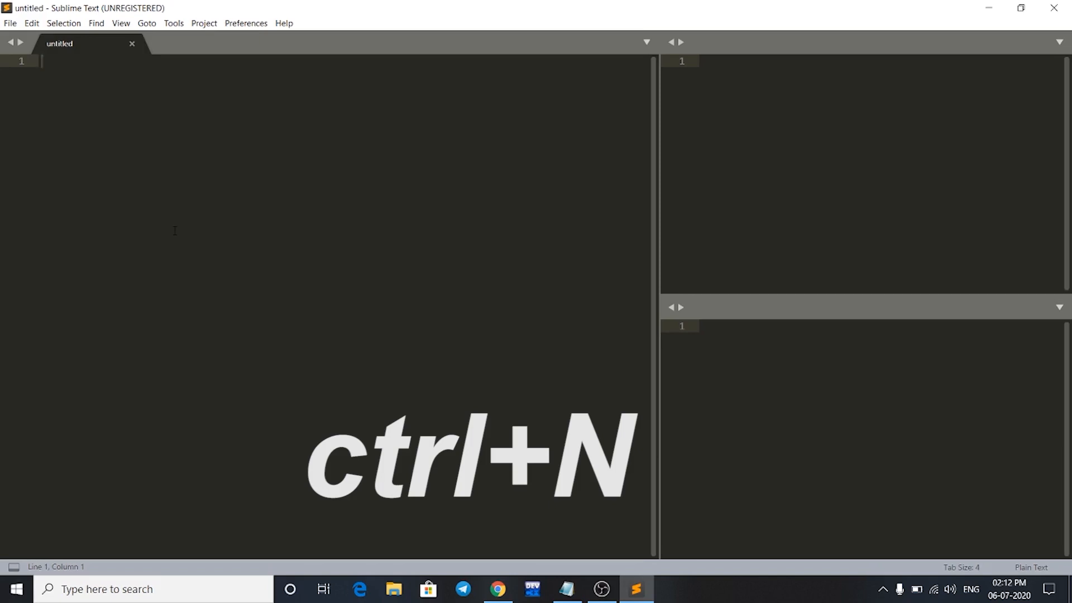
pyautogui.press('ctrl+s')
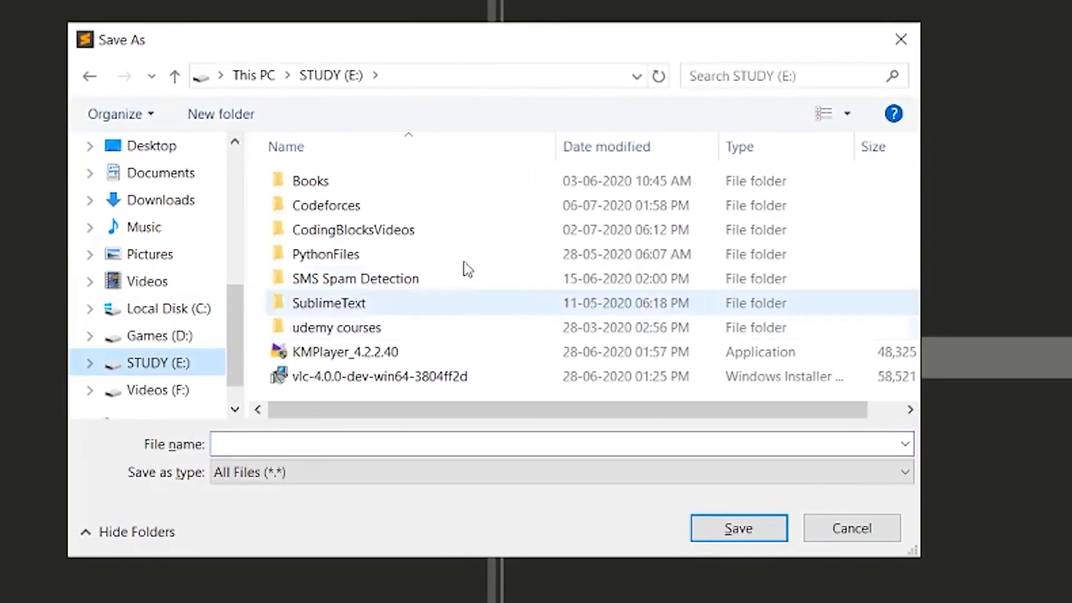
pyautogui.doubleClick(326, 205)
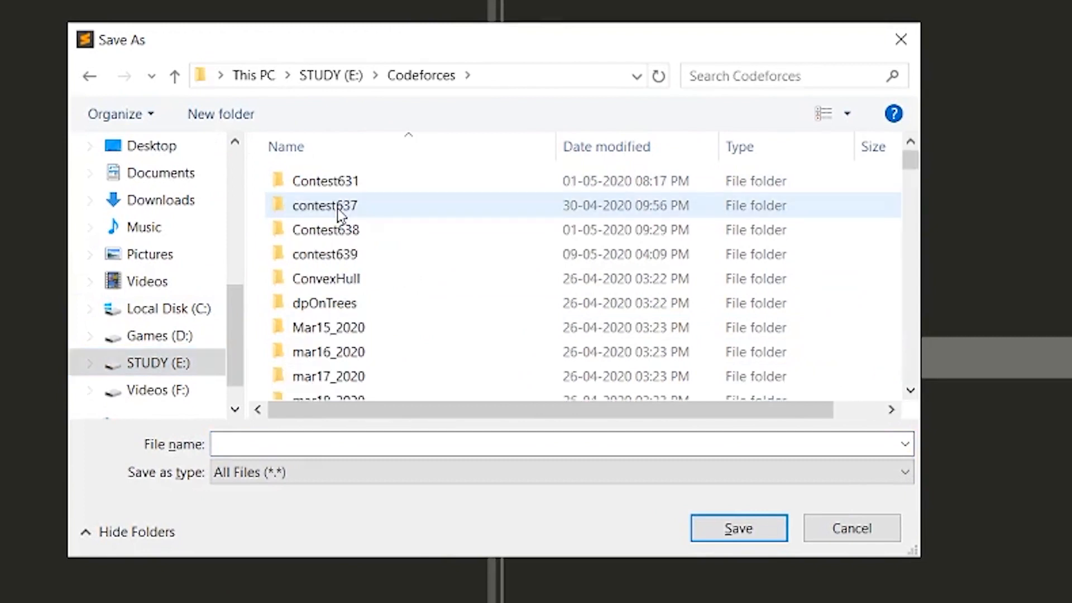
pyautogui.click(326, 278)
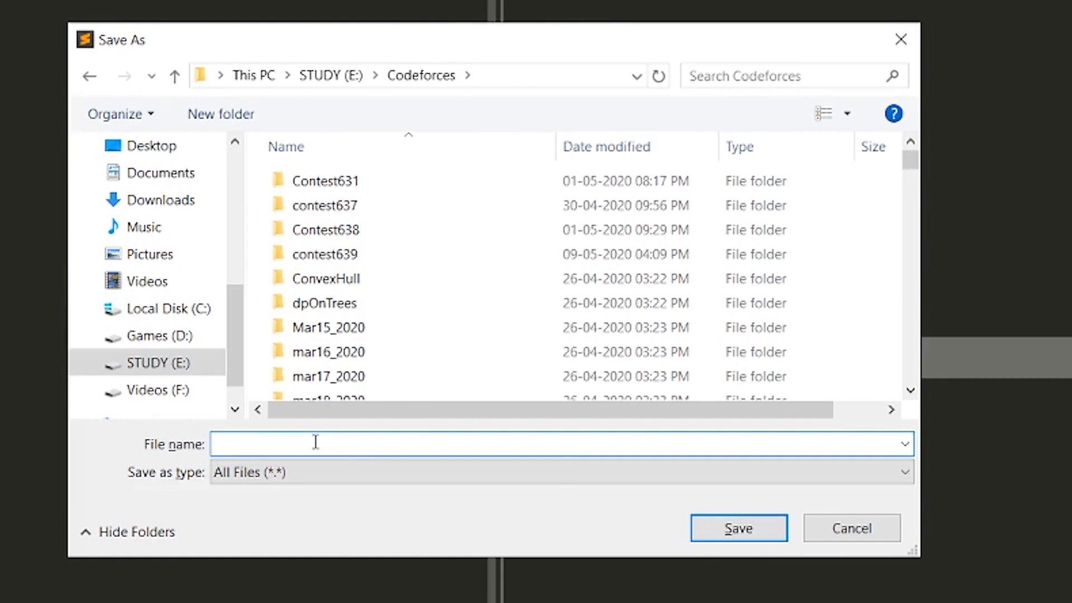
pyautogui.write('temp.')
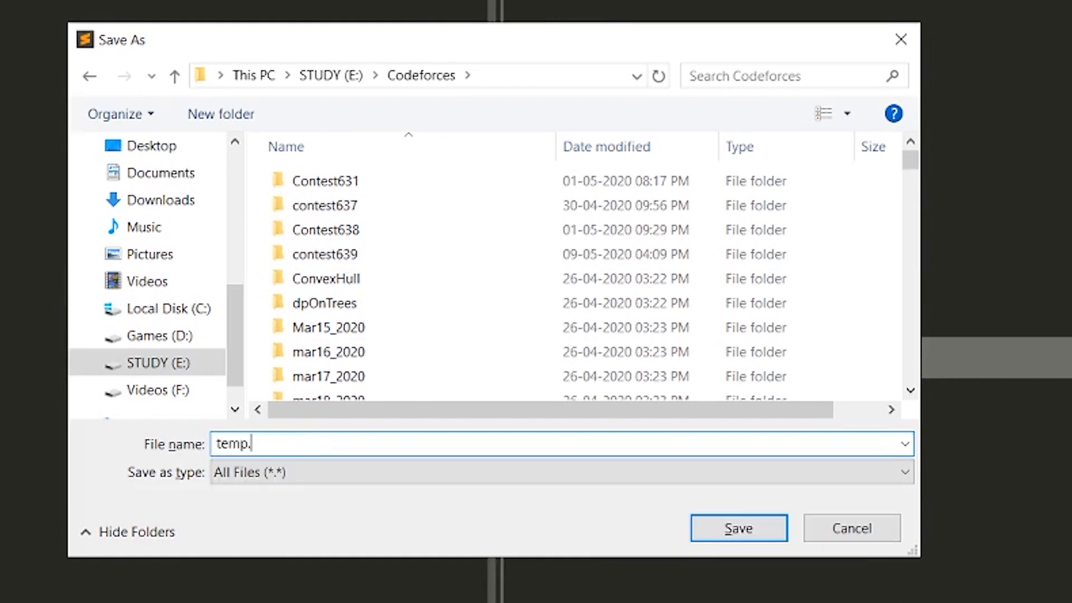
pyautogui.write('cpp')
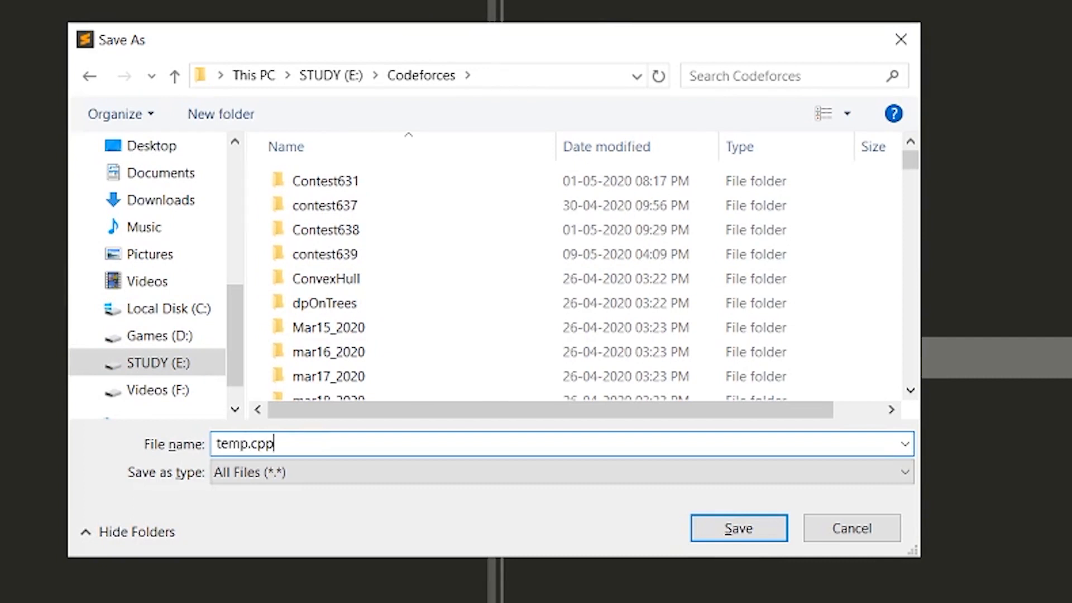
pyautogui.click(737, 527)
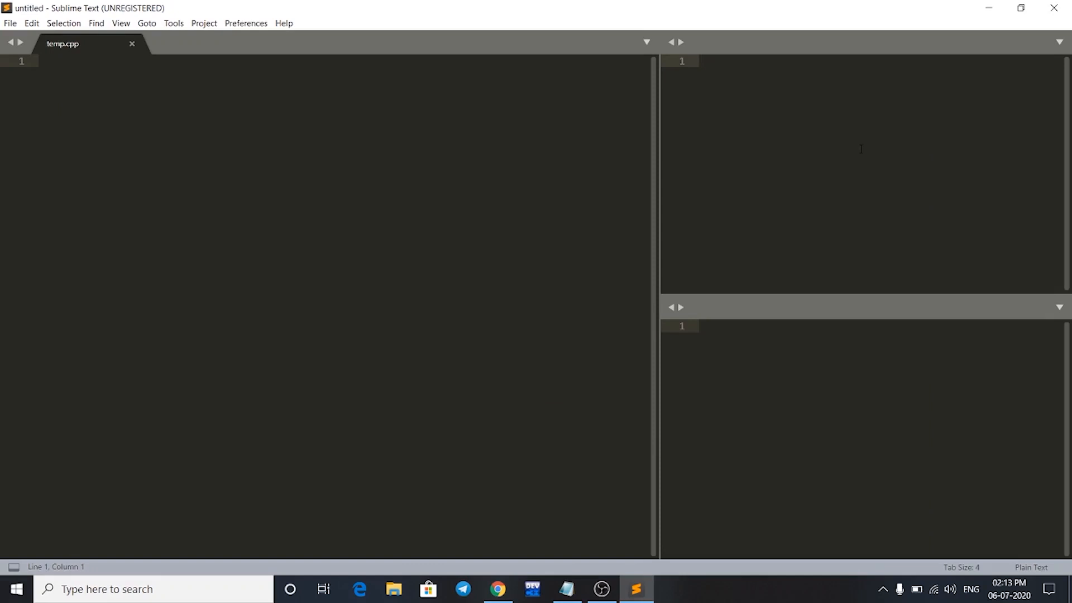
# Step: Create a new file in the top-right pane and save it over the existing inputf.in
pyautogui.press('ctrl+n')
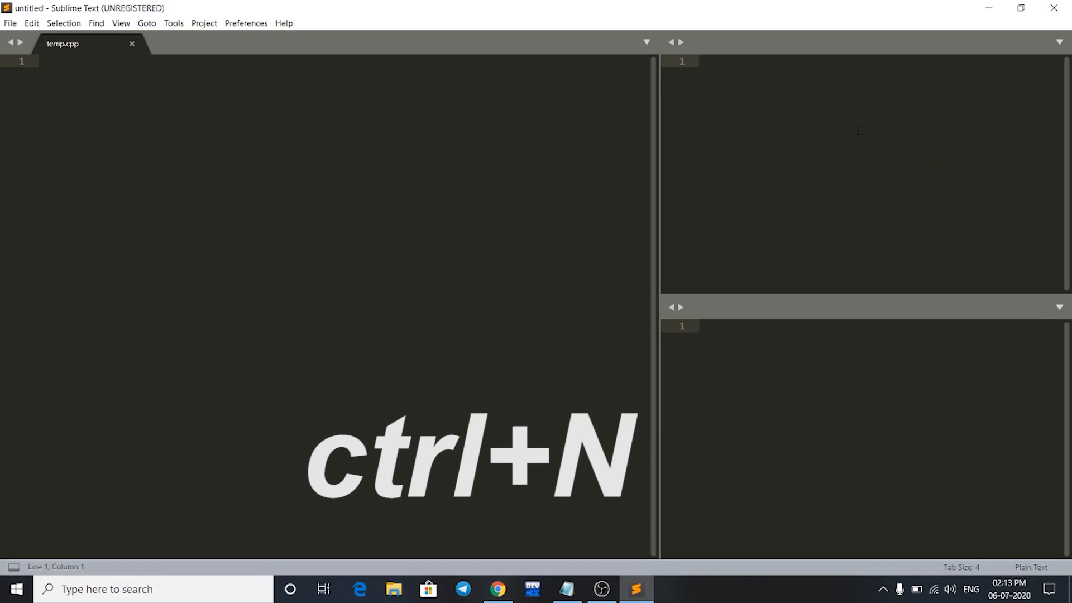
pyautogui.press('ctrl+n')
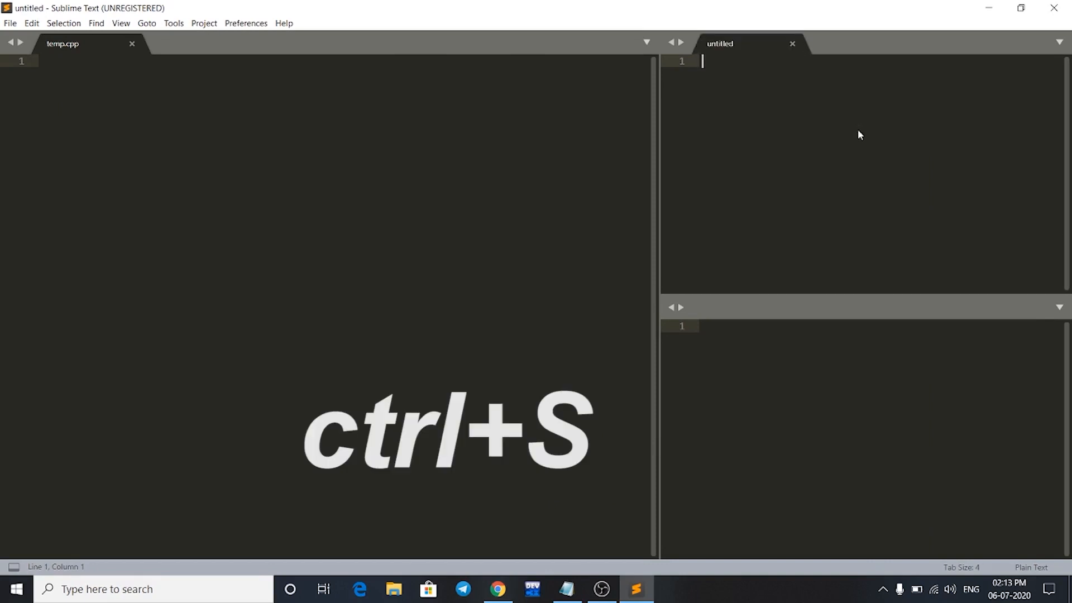
pyautogui.press('ctrl+s')
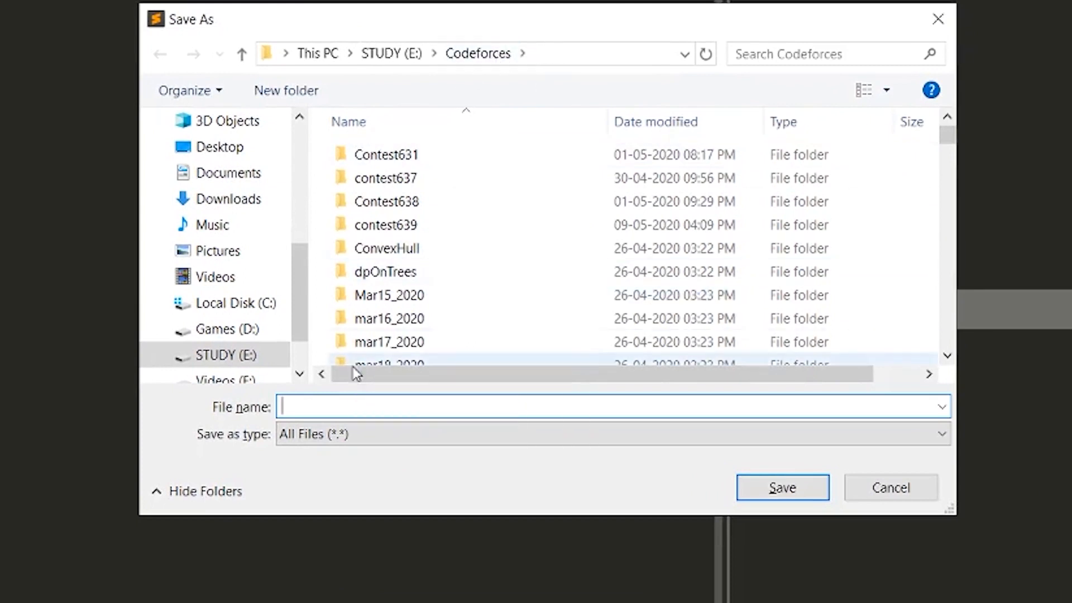
pyautogui.write('in')
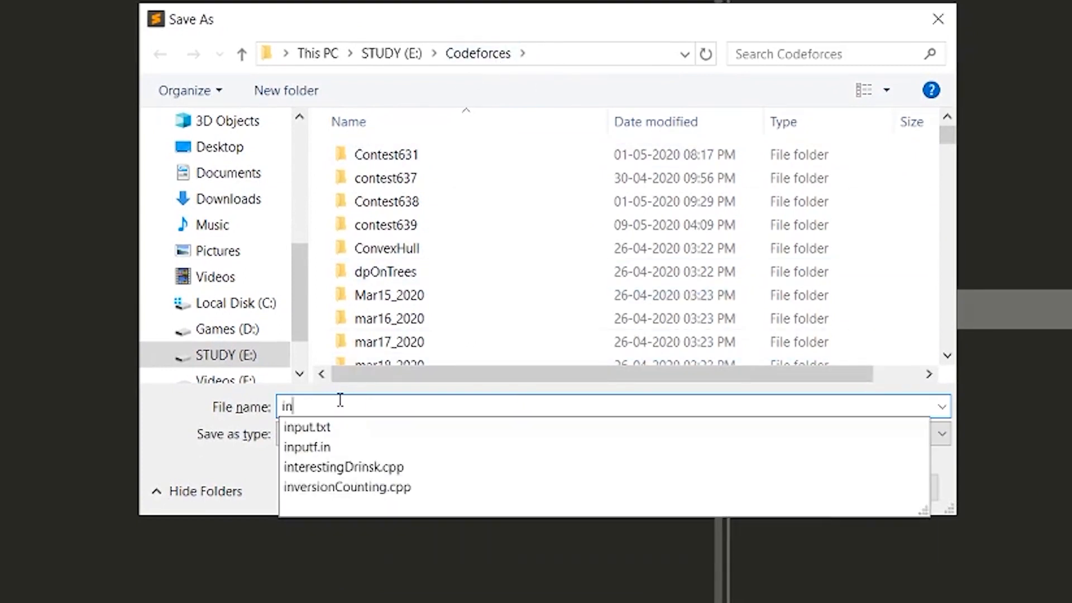
pyautogui.click(307, 446)
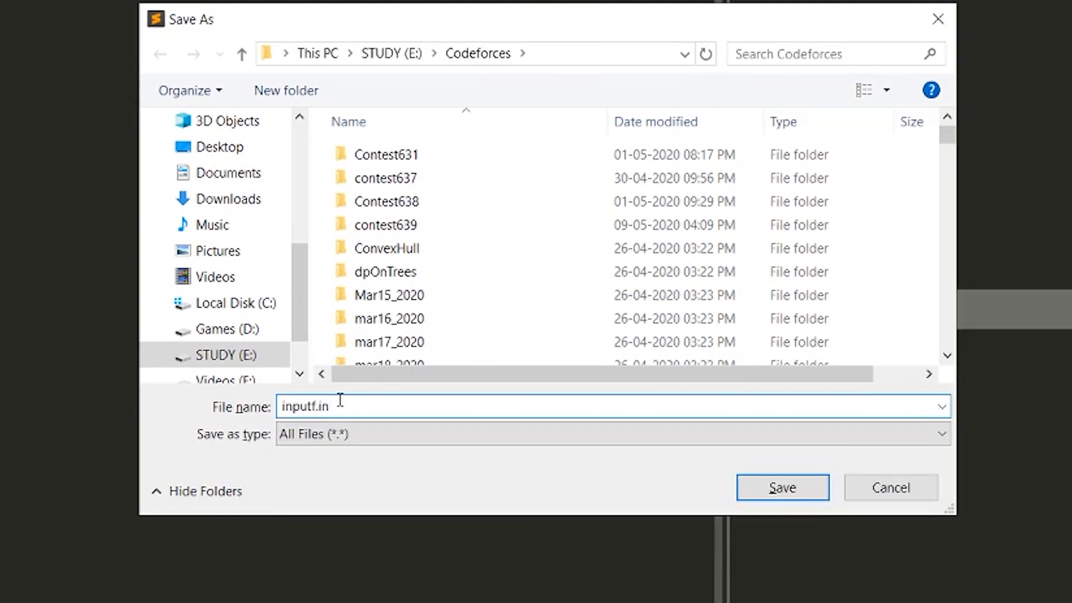
pyautogui.click(782, 487)
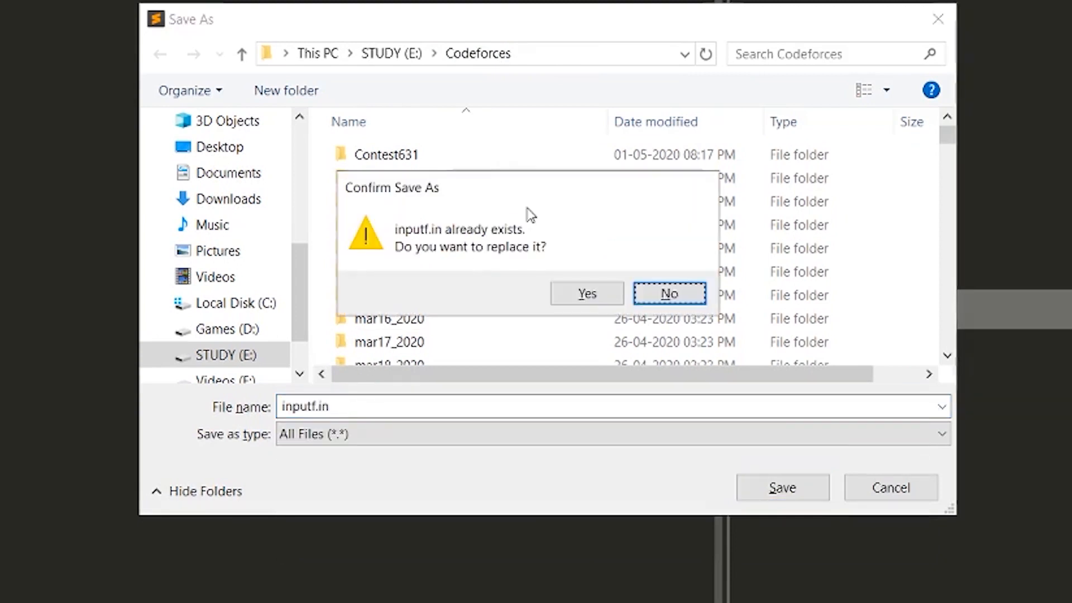
pyautogui.moveTo(521, 246)
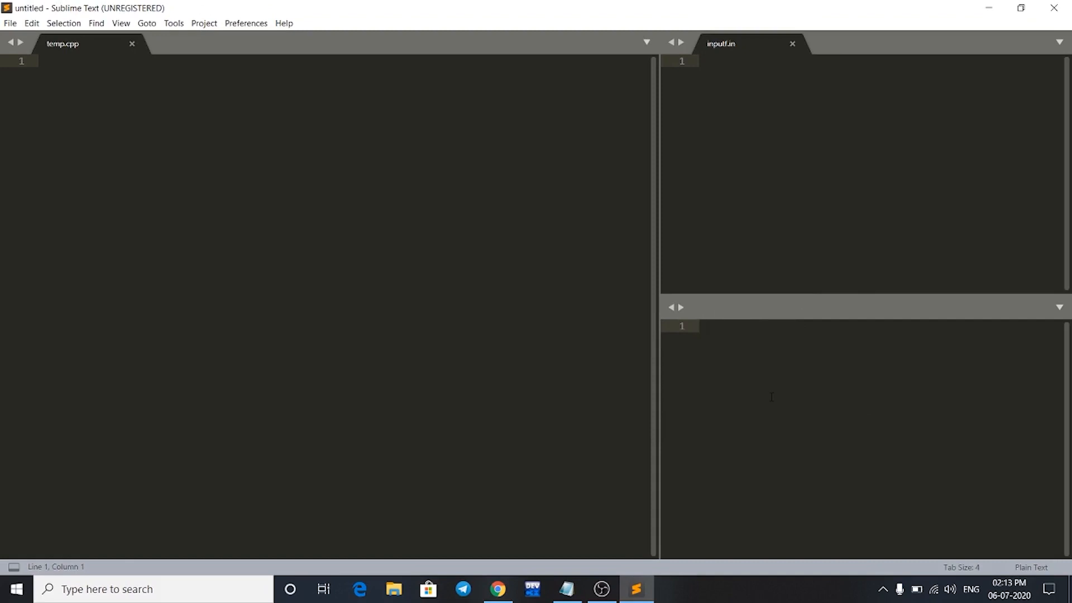
# Step: Save a new bottom-right file as outputf.in, then return focus to temp.cpp
pyautogui.press('ctrl+n')
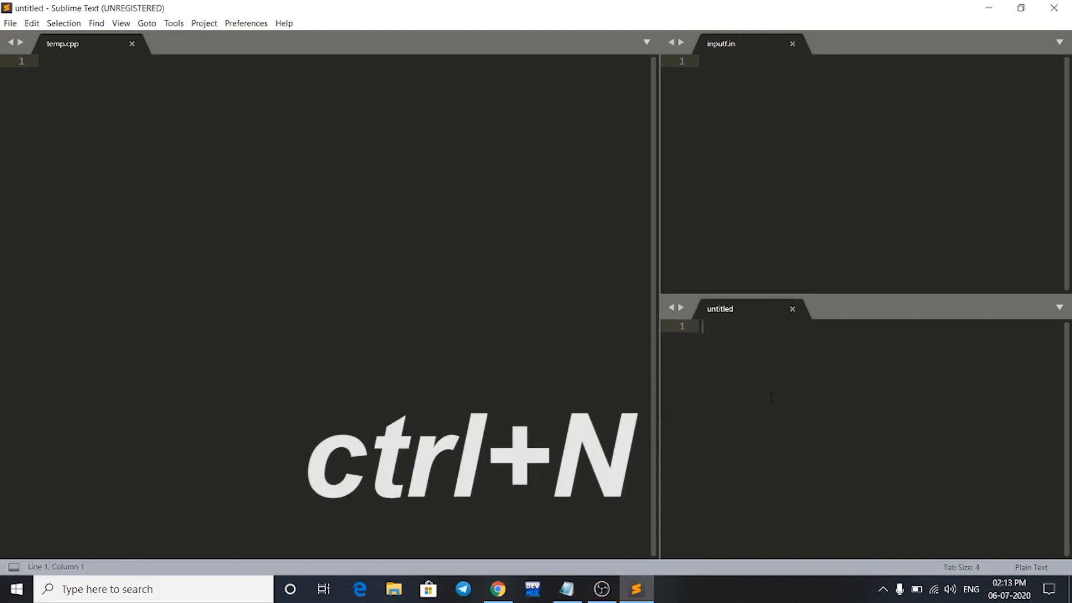
pyautogui.press('ctrl+s')
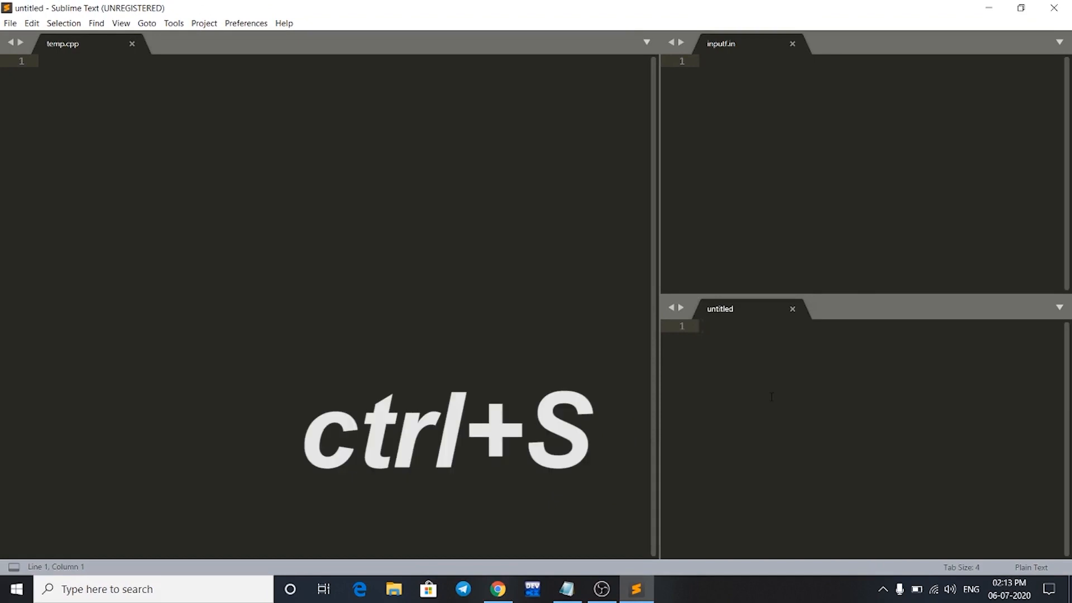
pyautogui.press('ctrl+s')
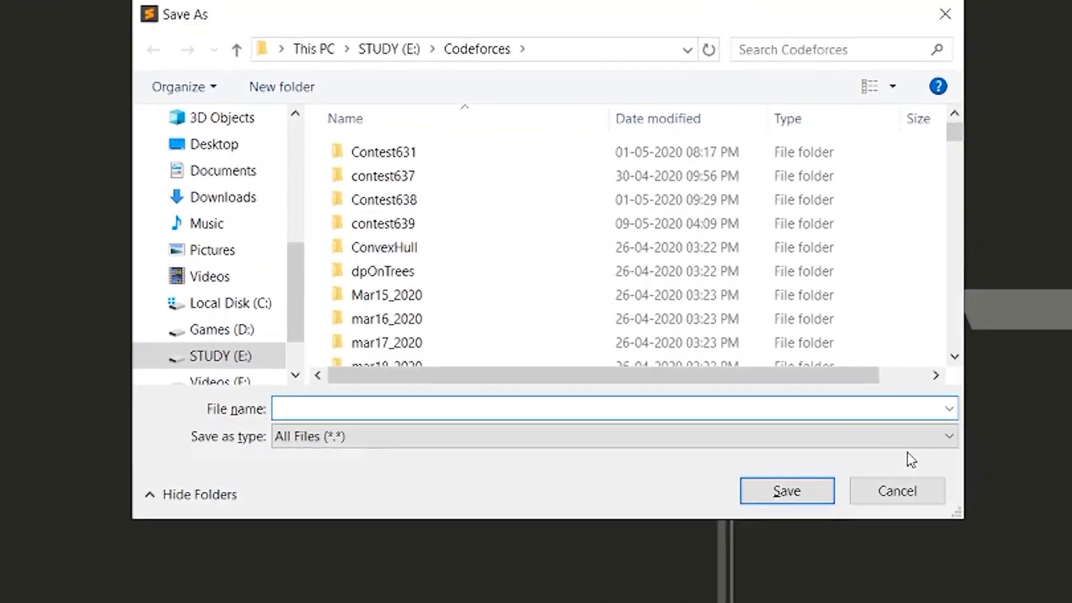
pyautogui.write('outputf.i')
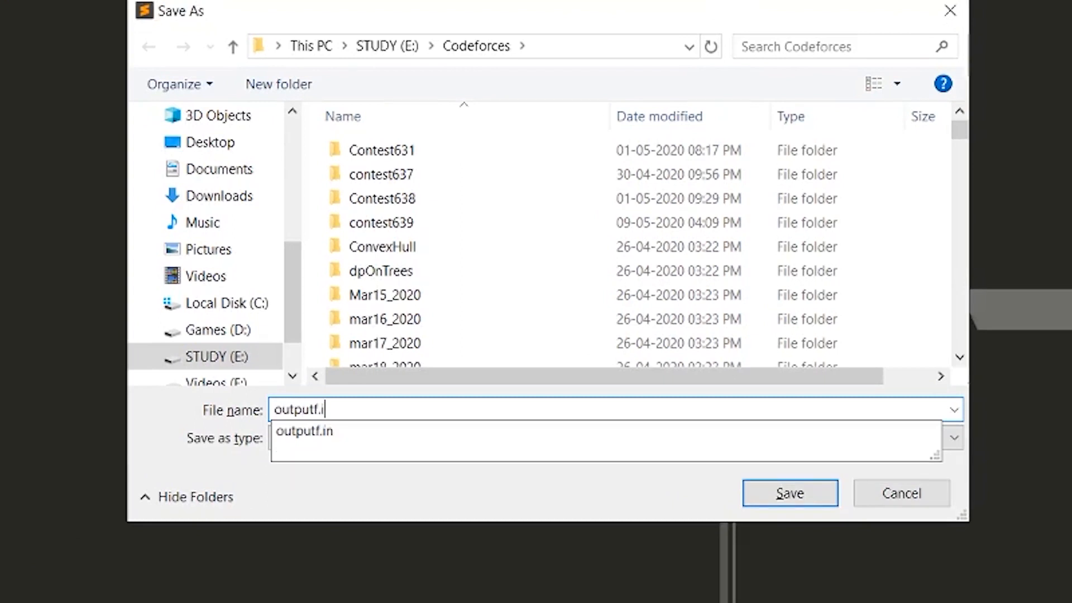
pyautogui.click(788, 493)
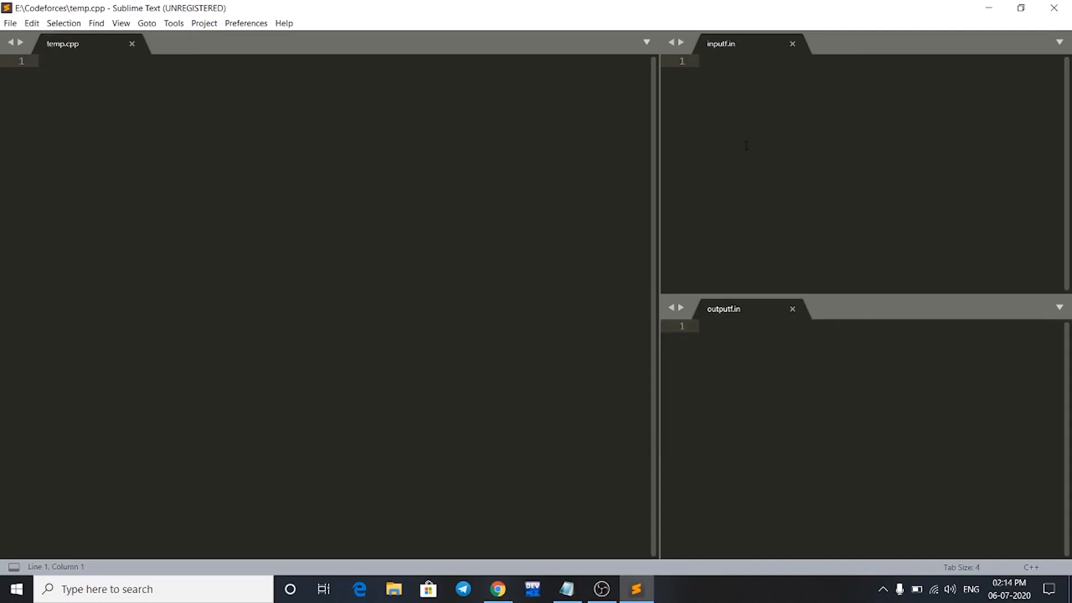
pyautogui.click(702, 326)
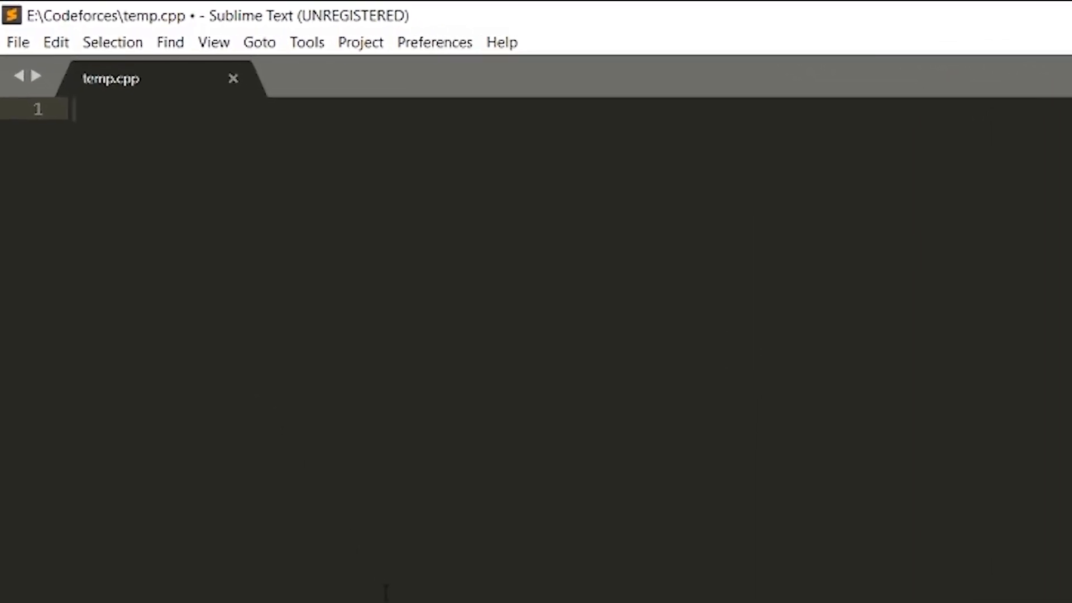
# Step: Write #include<bits/stdc++.h>, using namespace std, and main printing "hello world" with endl
pyautogui.write('#include<')
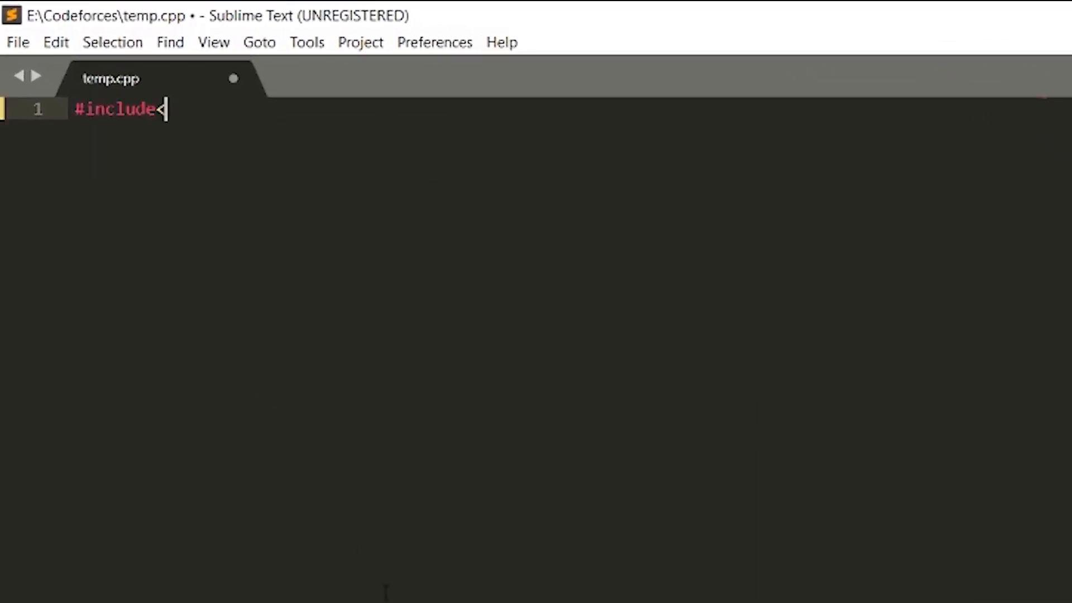
pyautogui.write('<bits/std')
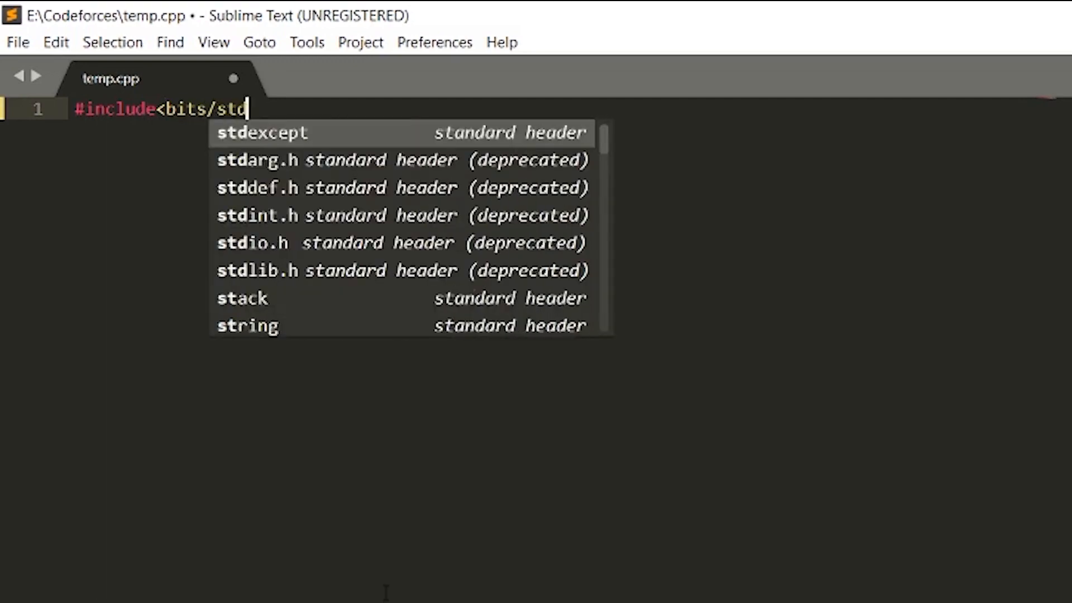
pyautogui.write('c++.h')
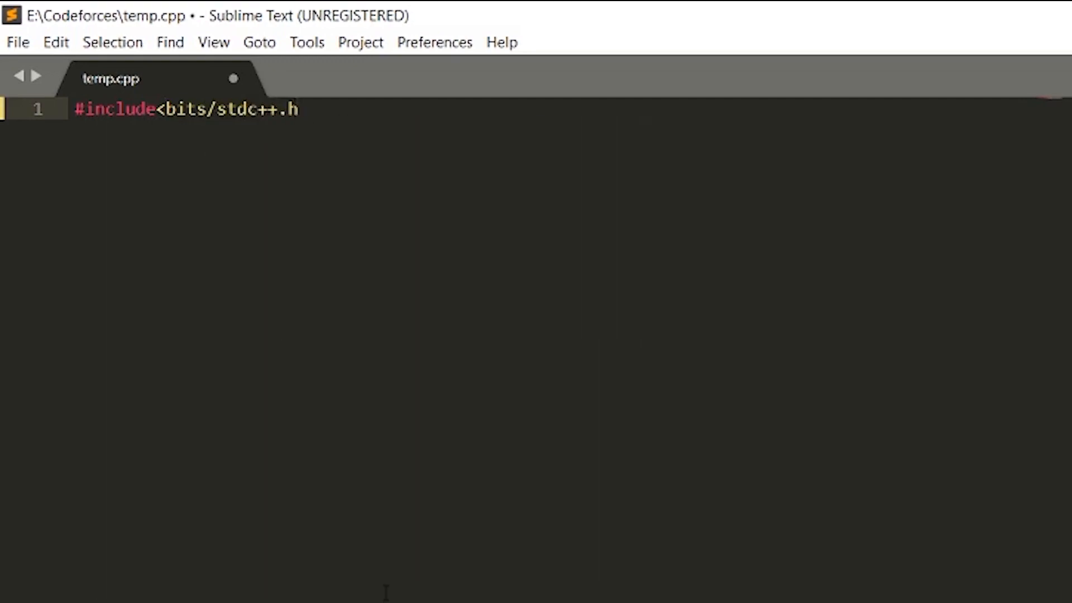
pyautogui.write('using name')
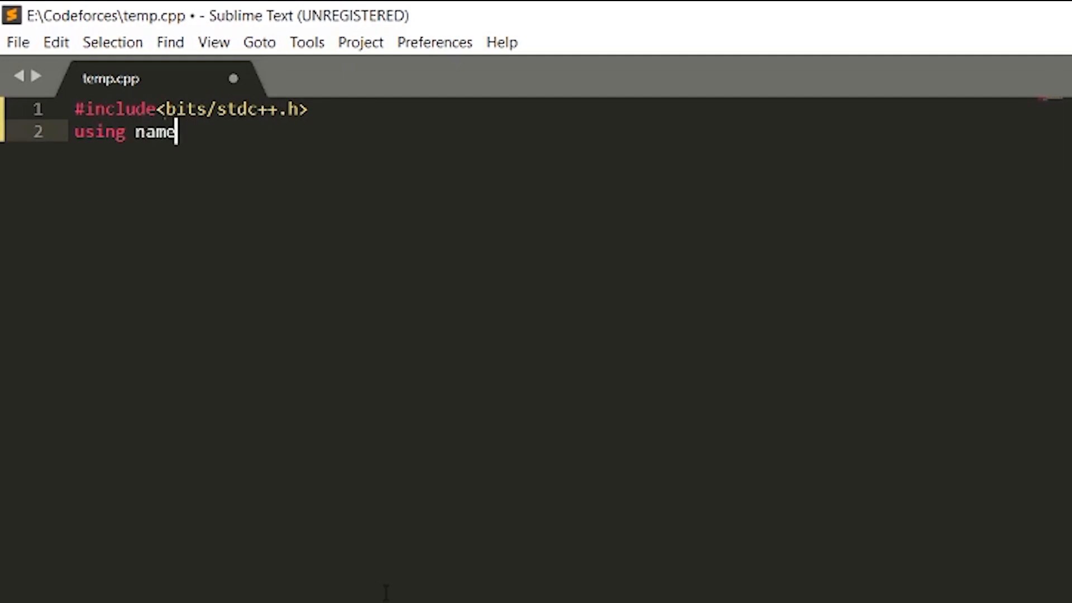
pyautogui.write('space std;')
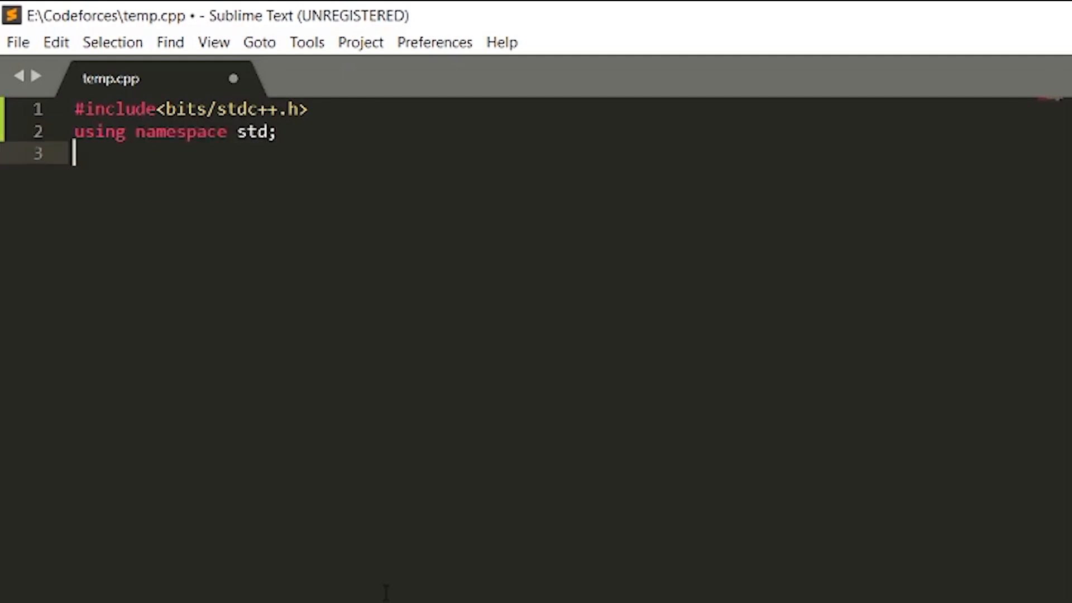
pyautogui.write('int main(){')
pyautogui.write('cout<<')
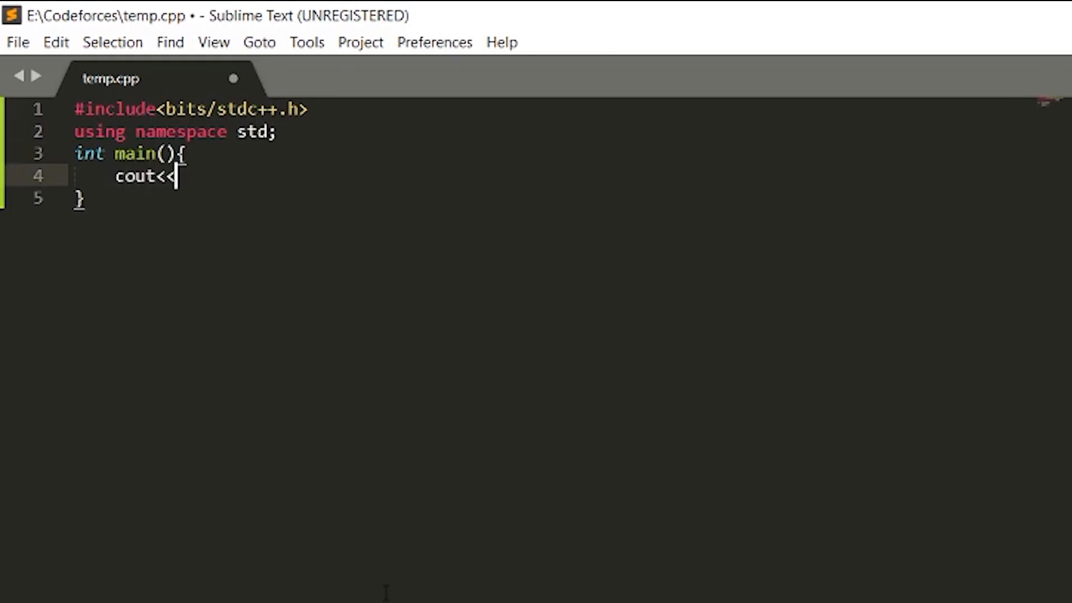
pyautogui.write('"hello world"')
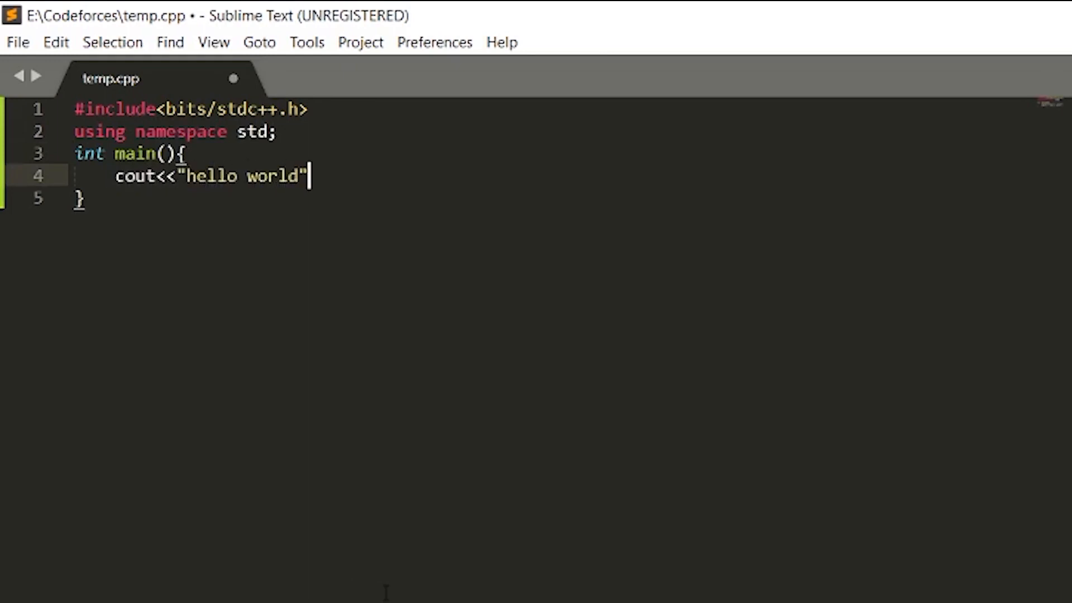
pyautogui.write('<<endl;')
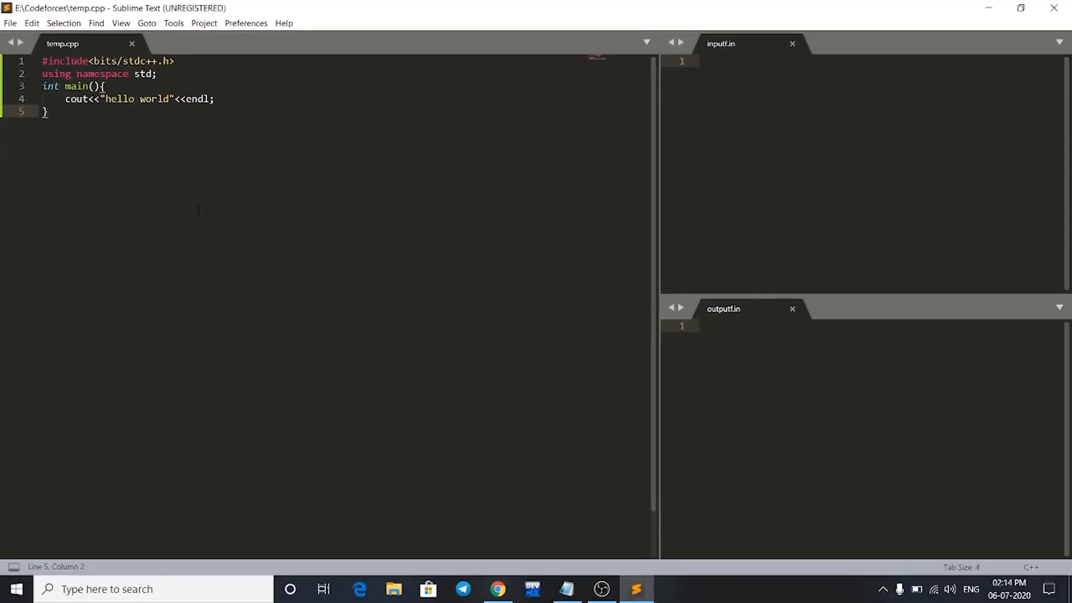
# Step: Select competitiveProgramming as the build system for temp.cpp via Tools > Build System
pyautogui.press('ctrl+b')
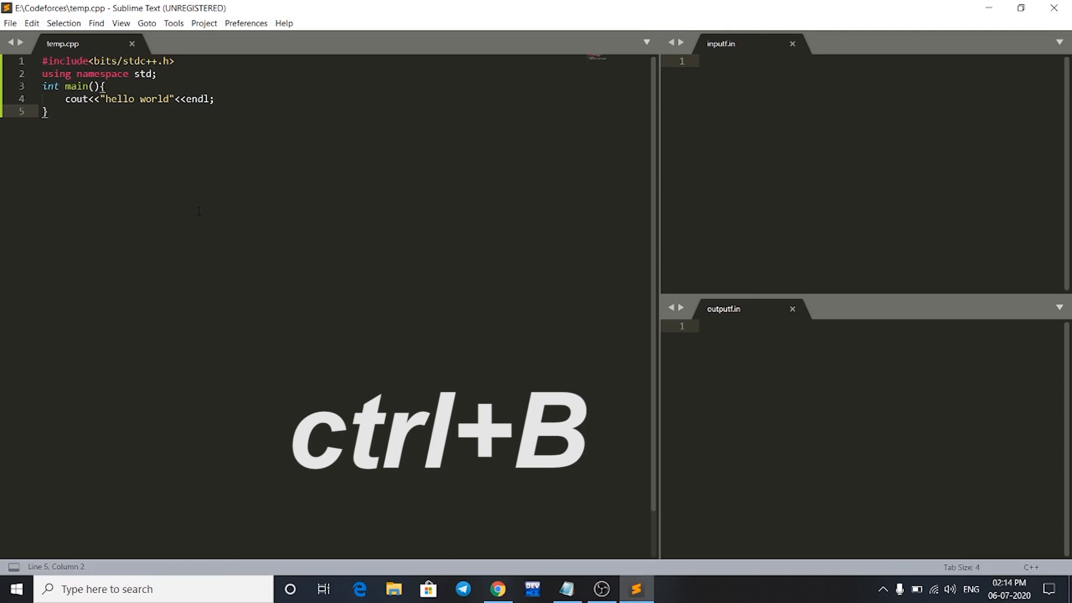
pyautogui.press('ctrl+b')
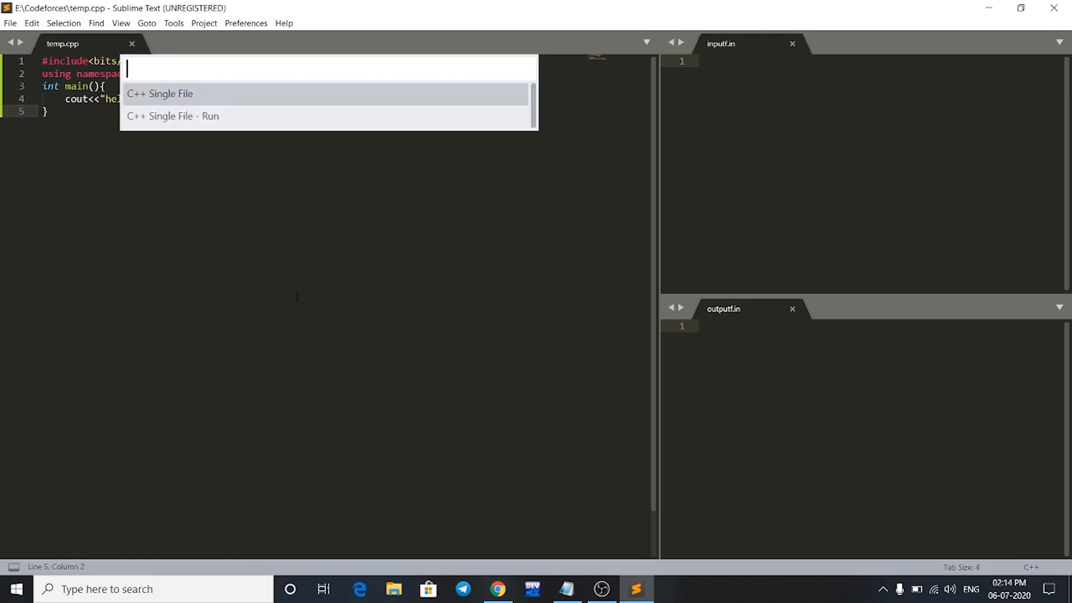
pyautogui.press('Escape')
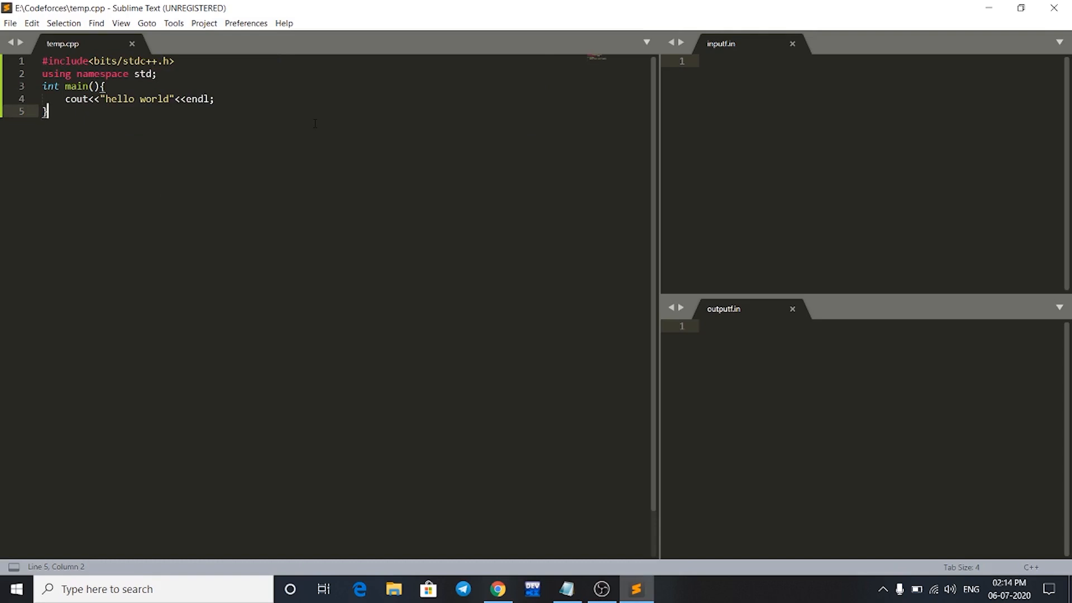
pyautogui.click(174, 22)
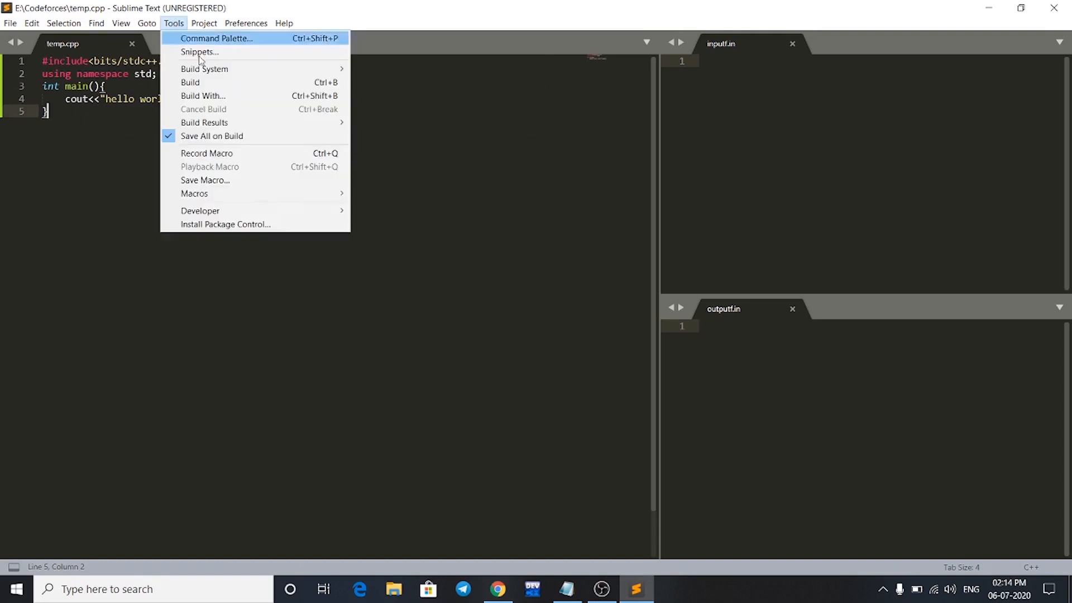
pyautogui.moveTo(217, 82)
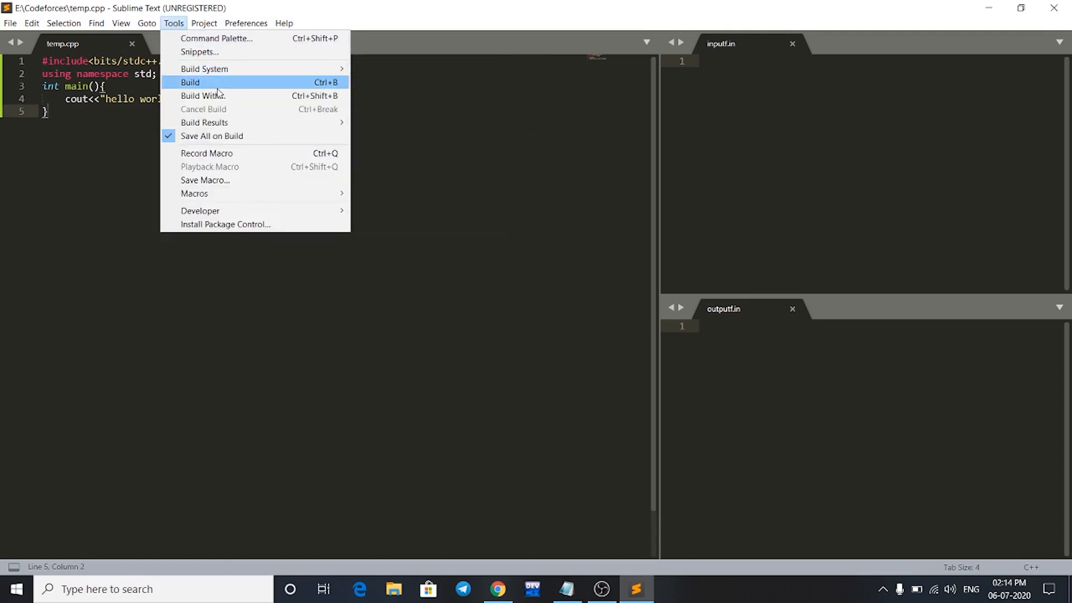
pyautogui.moveTo(204, 68)
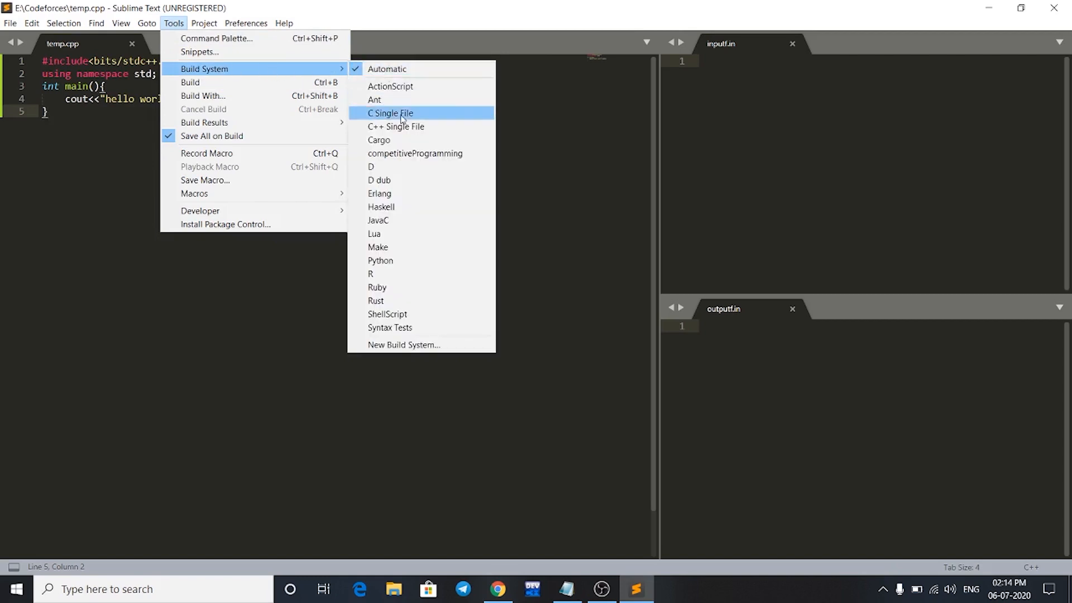
pyautogui.moveTo(418, 153)
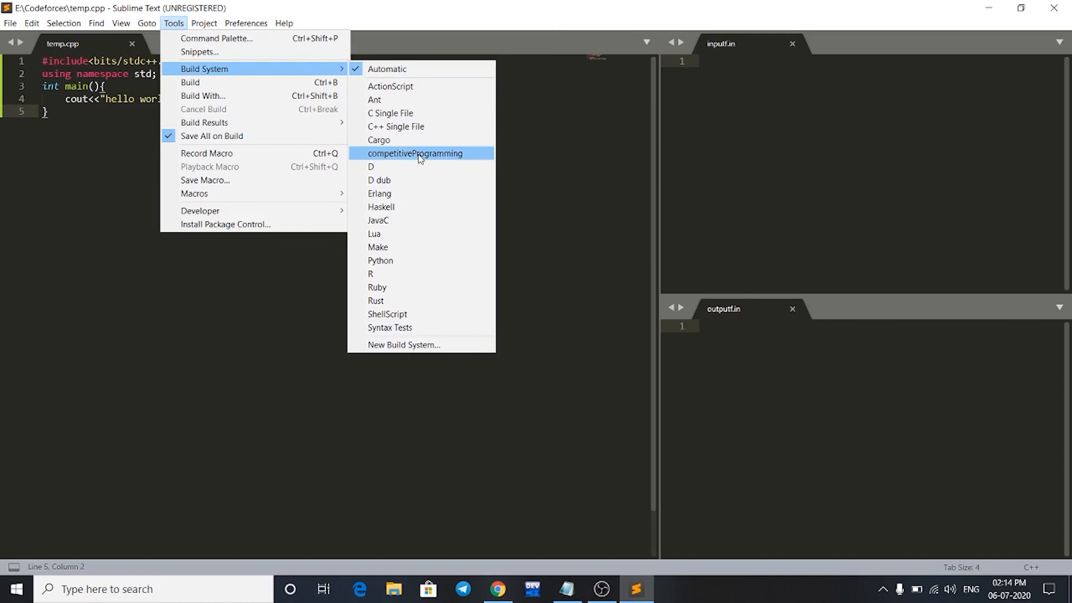
pyautogui.moveTo(435, 161)
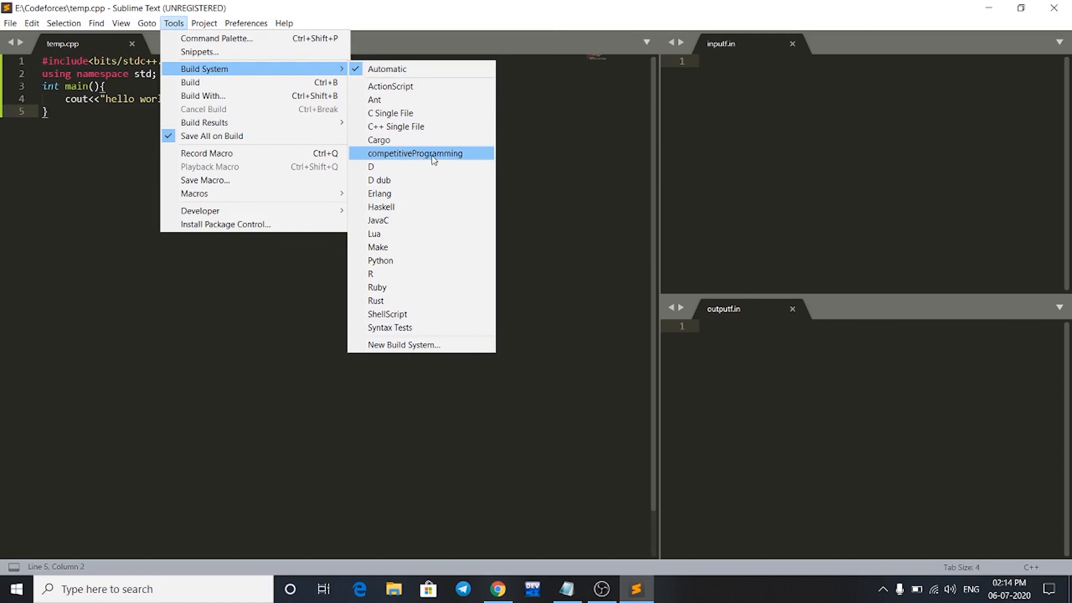
pyautogui.press('ctrl+b')
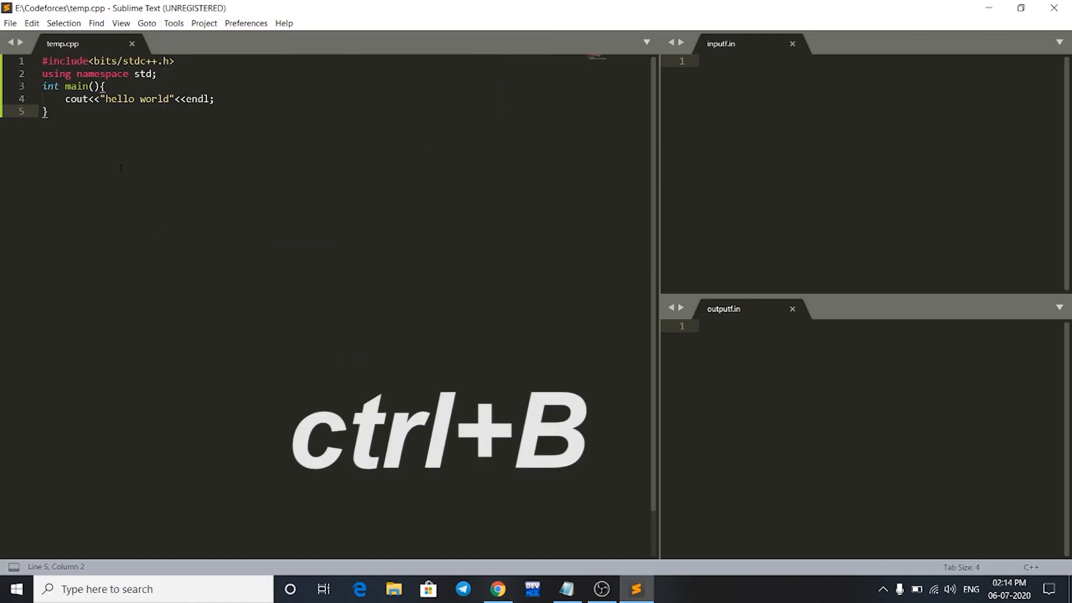
# Step: Build temp.cpp with competitiveProgramming, finishing in 2.6s
pyautogui.press('ctrl+b')
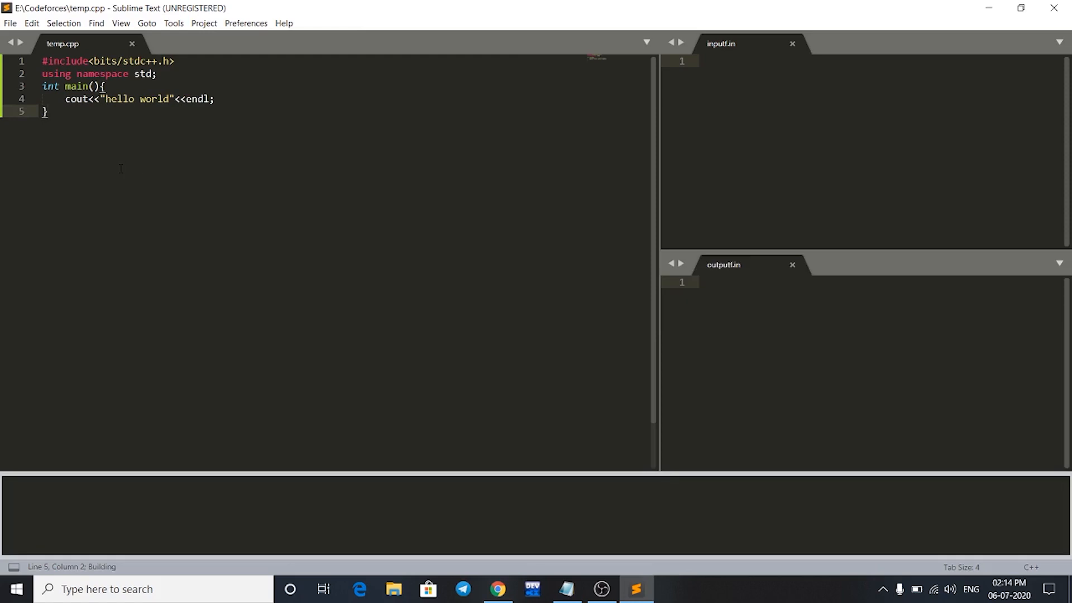
pyautogui.press('ctrl+b')
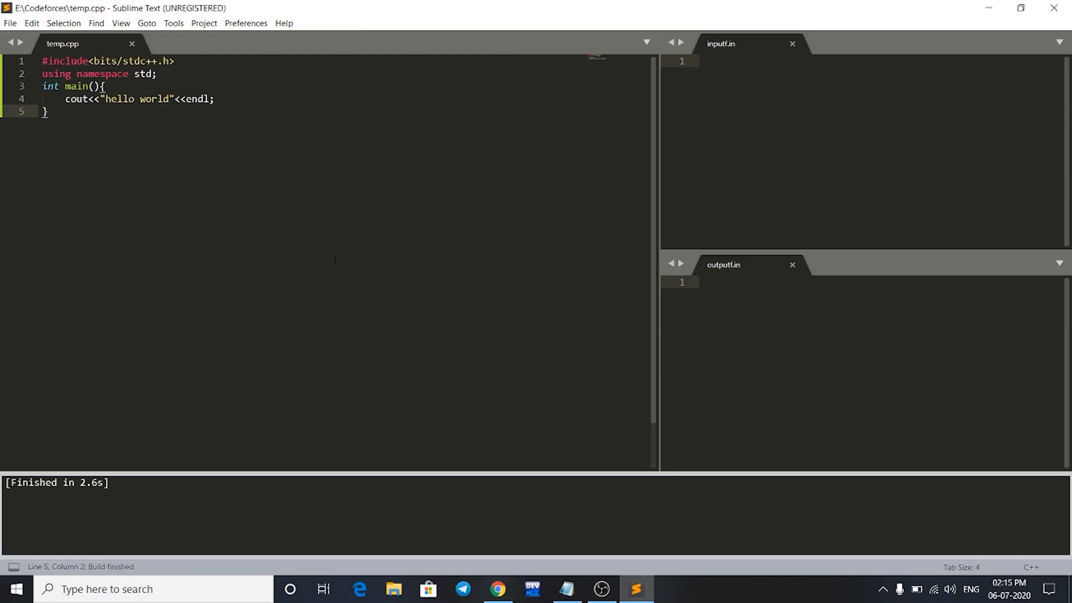